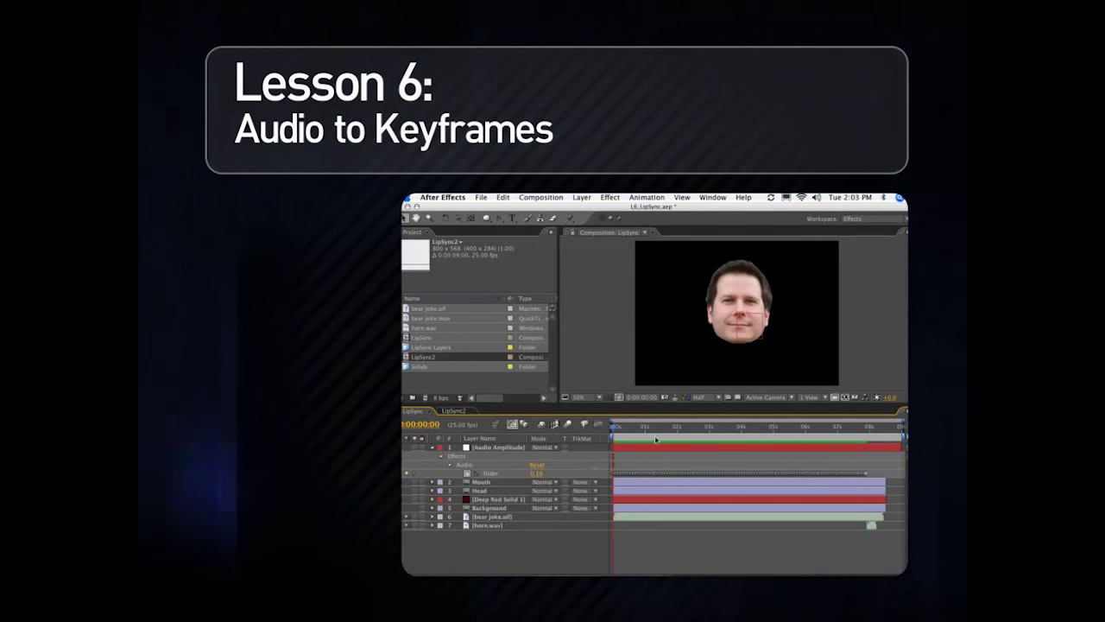
{"action": "mouse_move", "coordinate": [730, 280]}
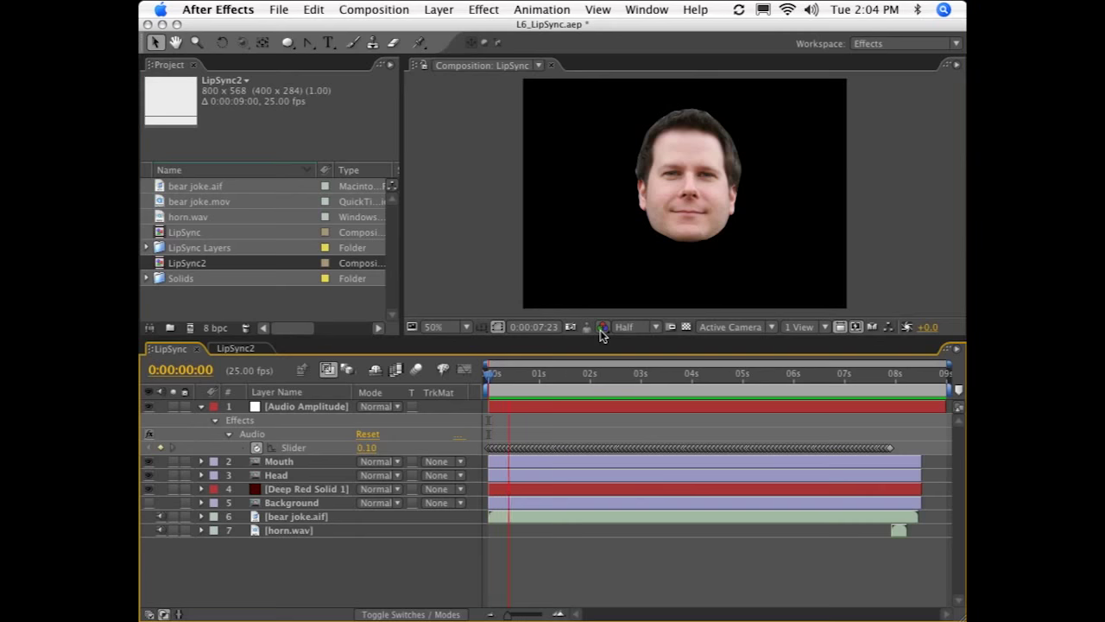
- Play back the finished LipSync animation, then bring up the LipSync2 composition
{"action": "left_click", "coordinate": [610, 373]}
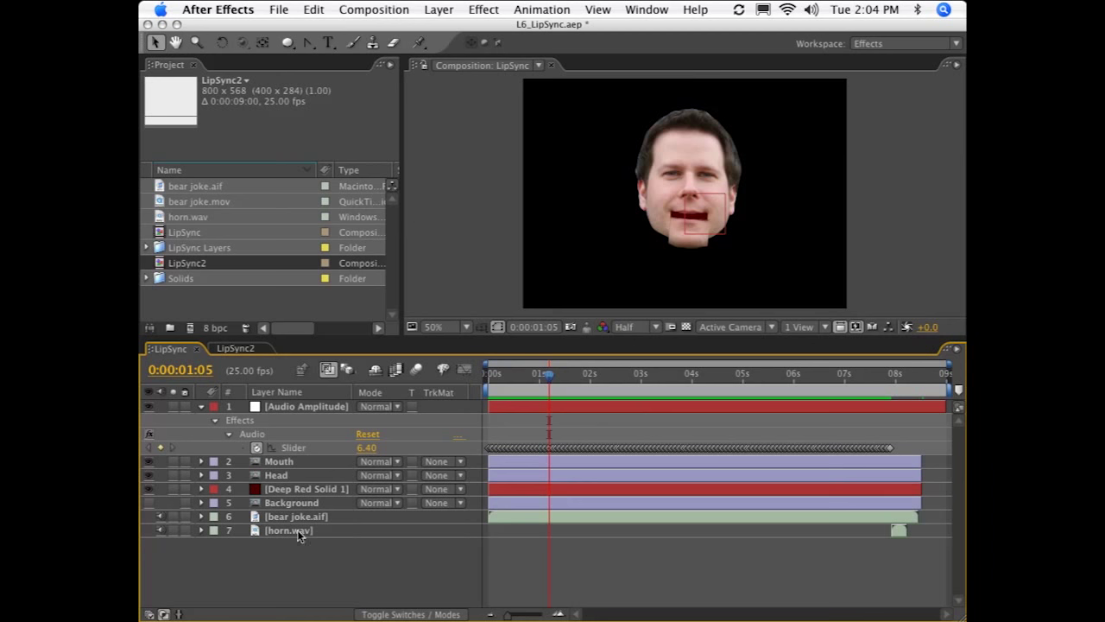
{"action": "mouse_move", "coordinate": [351, 562]}
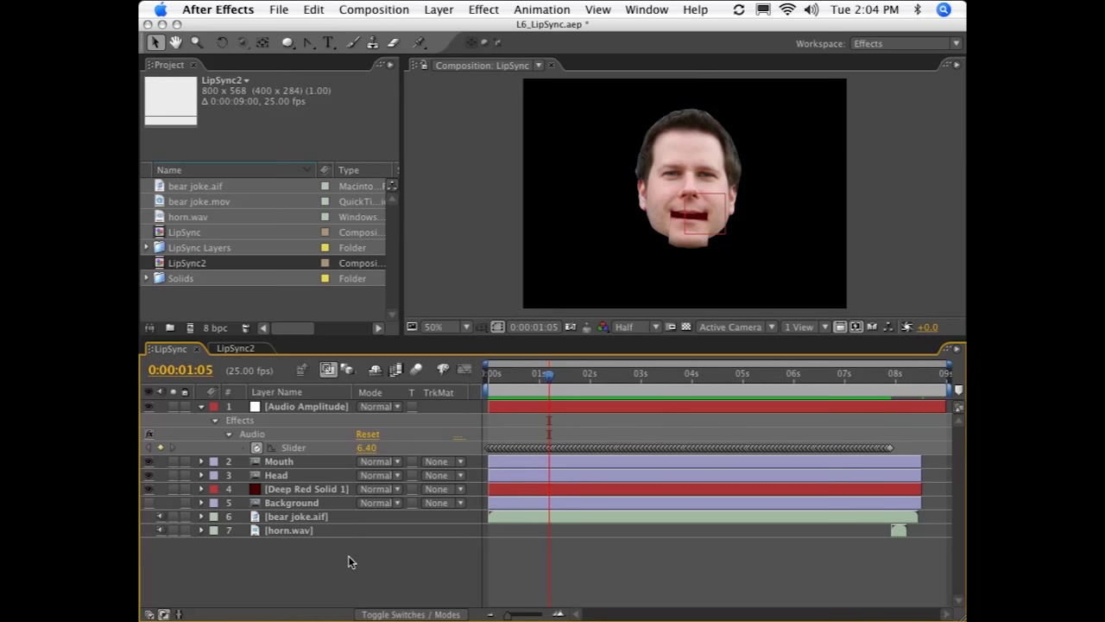
{"action": "mouse_move", "coordinate": [635, 373]}
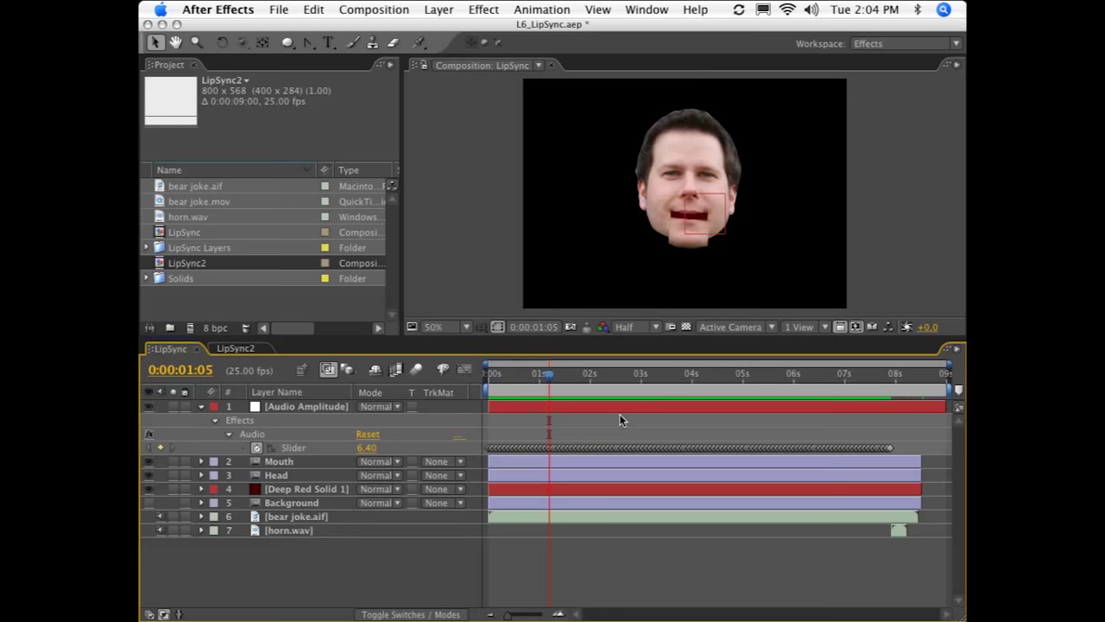
{"action": "mouse_move", "coordinate": [590, 378]}
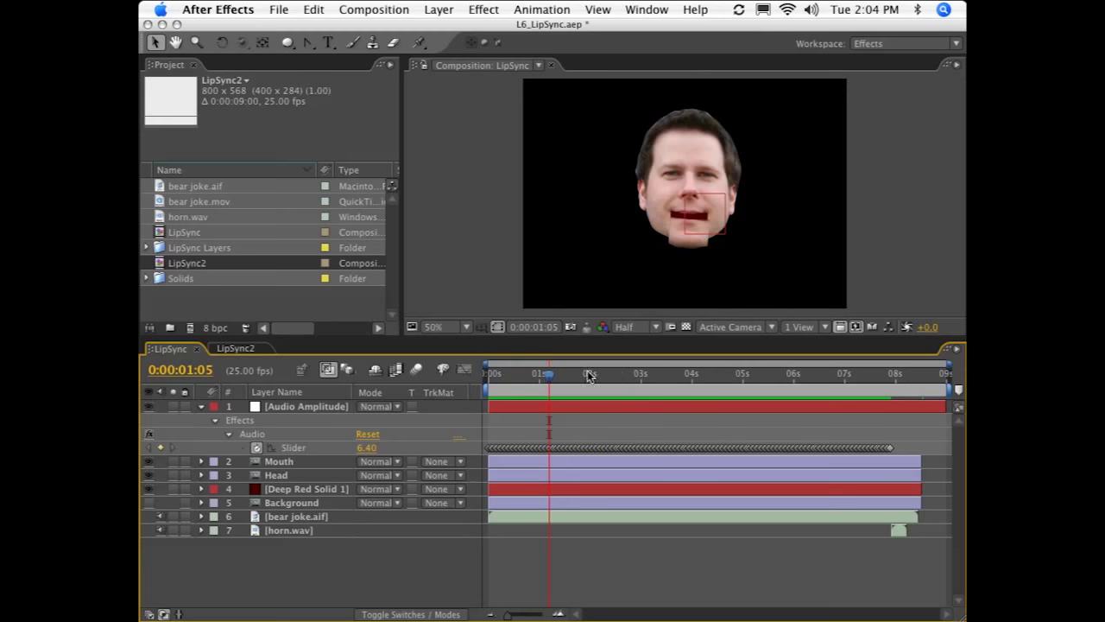
{"action": "left_click", "coordinate": [235, 347]}
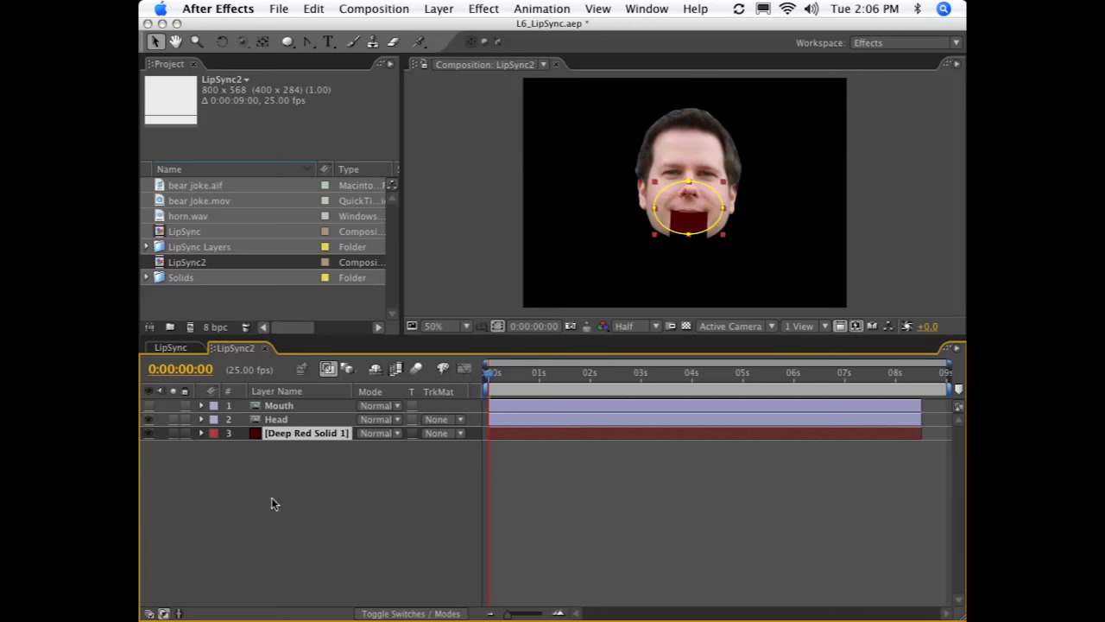
{"action": "mouse_move", "coordinate": [295, 476]}
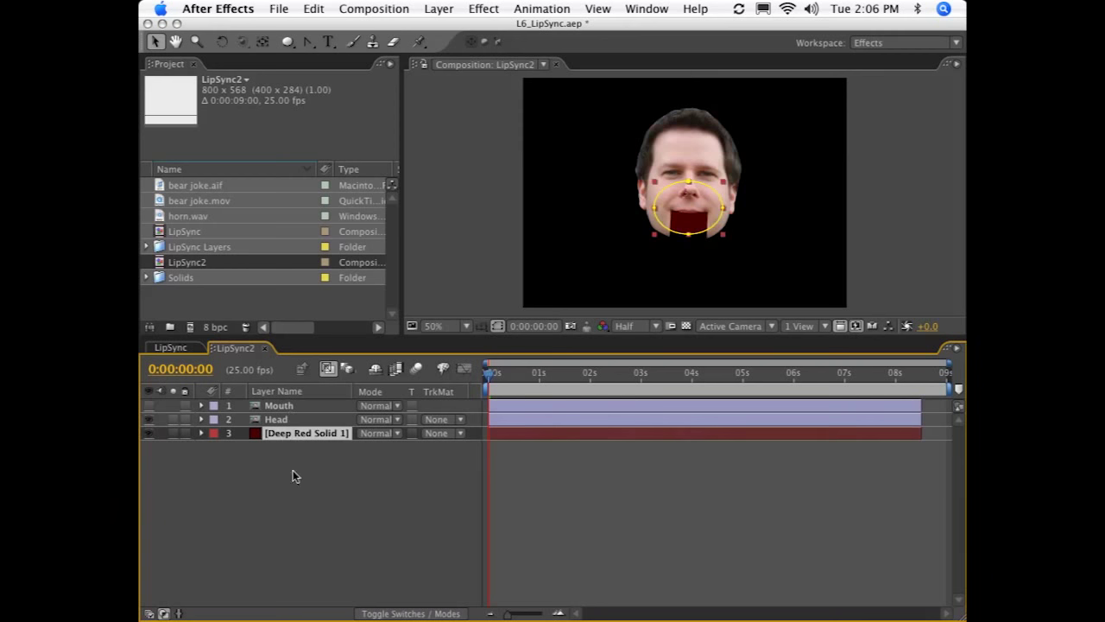
- Show the Head layer and drag the Mouth piece into line with the face
{"action": "left_click", "coordinate": [276, 419]}
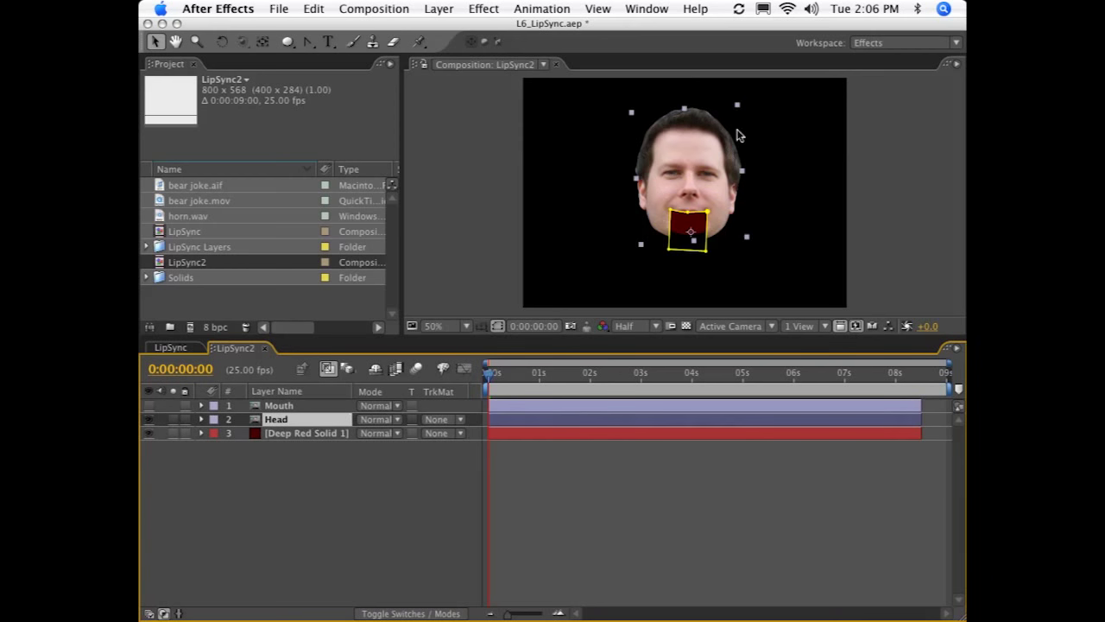
{"action": "mouse_move", "coordinate": [548, 286]}
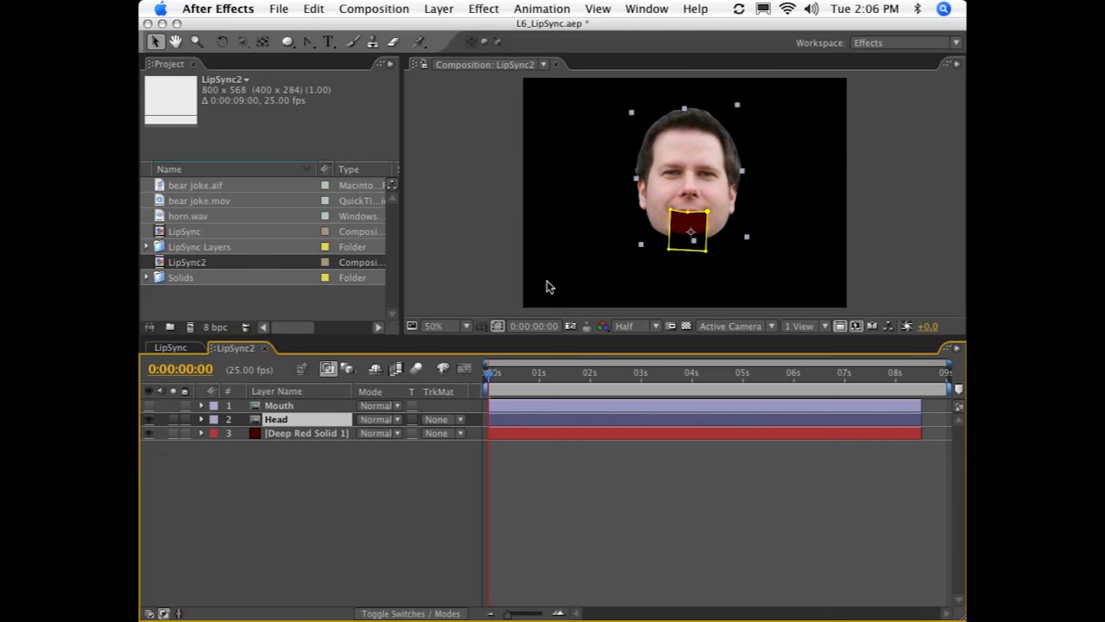
{"action": "mouse_move", "coordinate": [672, 215]}
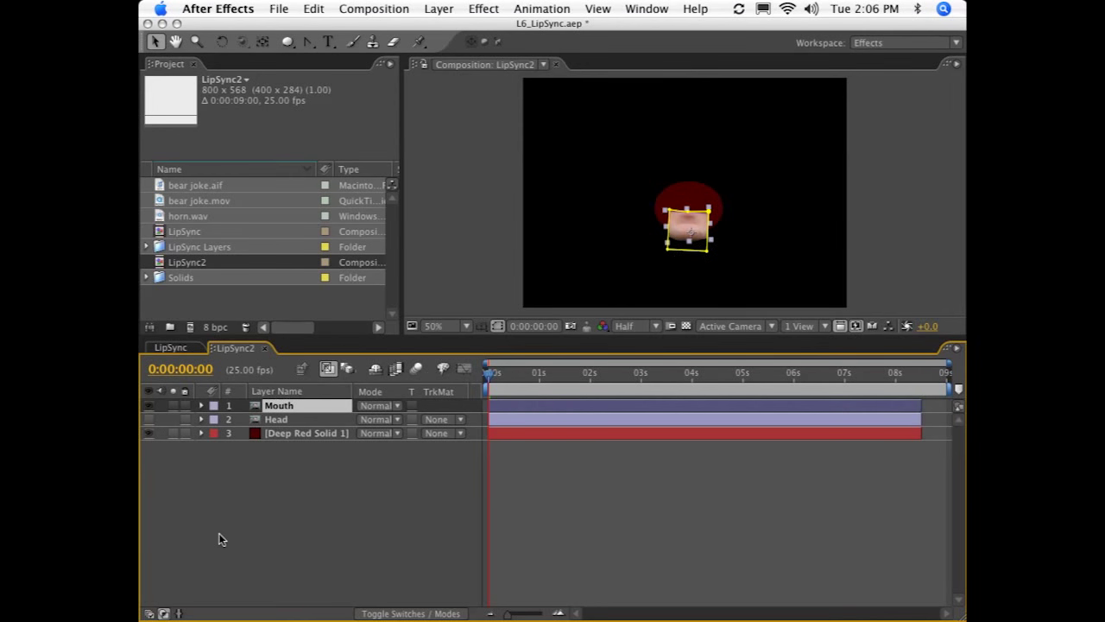
{"action": "left_click", "coordinate": [151, 419]}
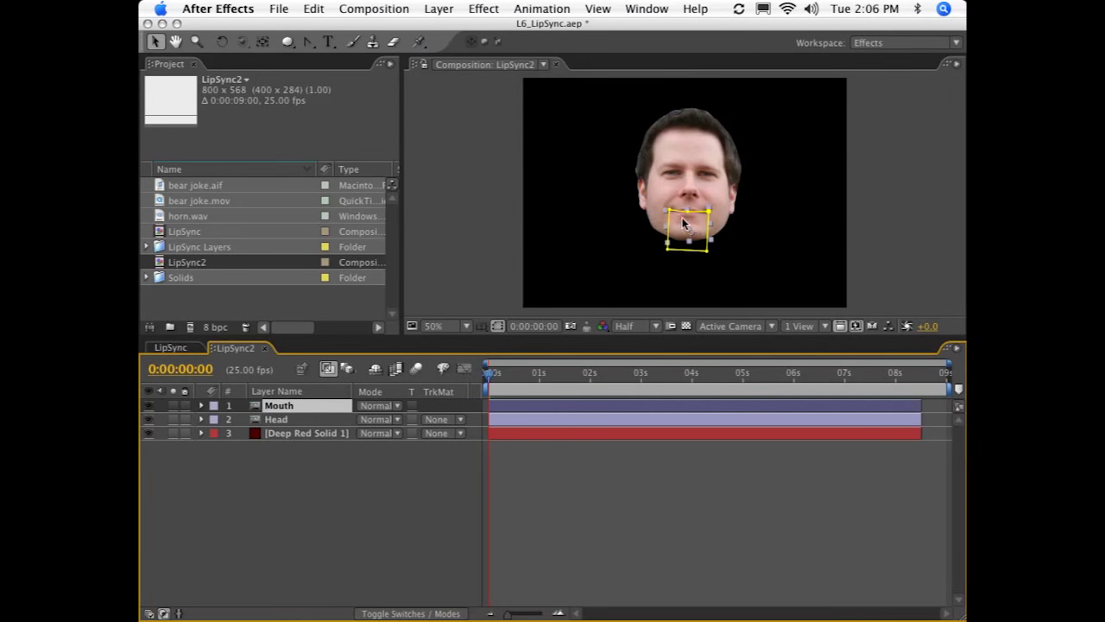
{"action": "left_click_drag", "start_coordinate": [685, 229], "coordinate": [685, 194]}
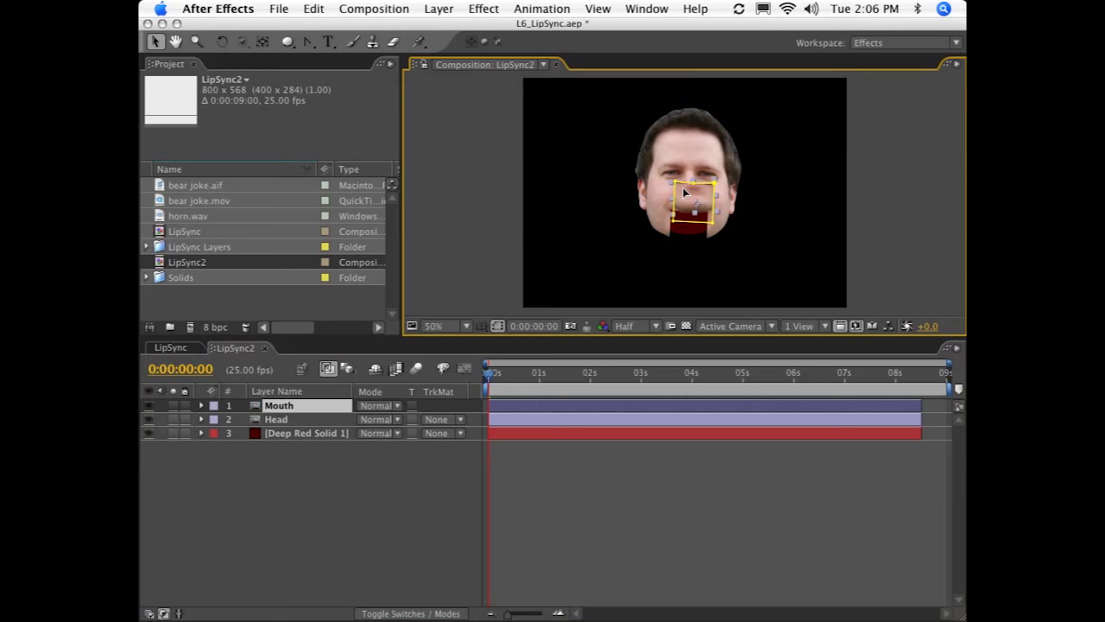
{"action": "left_click_drag", "start_coordinate": [682, 194], "coordinate": [690, 233]}
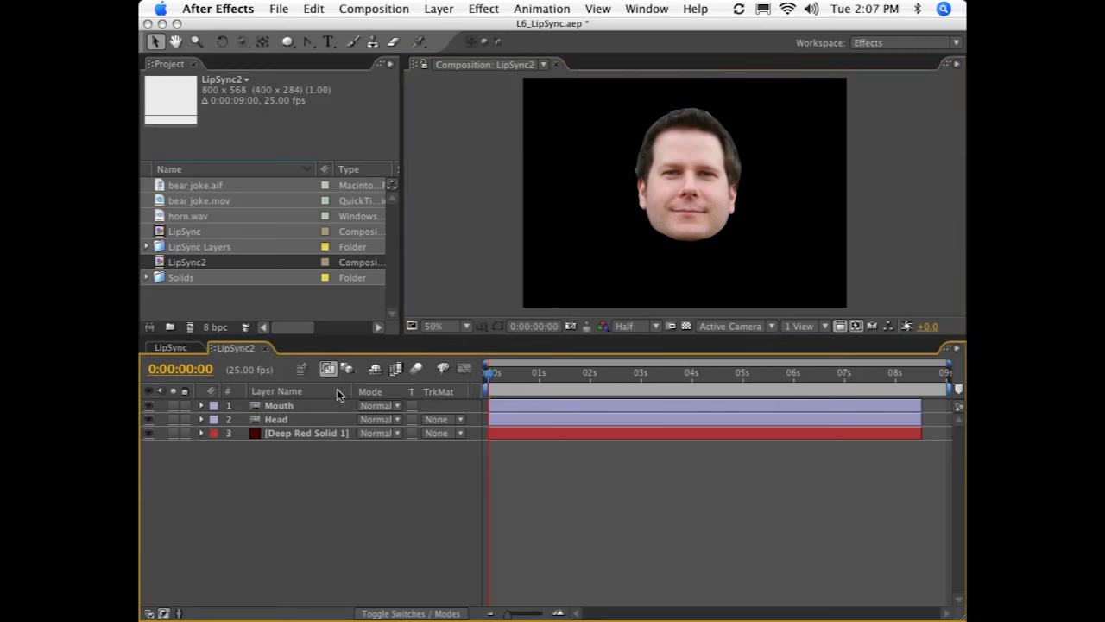
{"action": "mouse_move", "coordinate": [263, 376]}
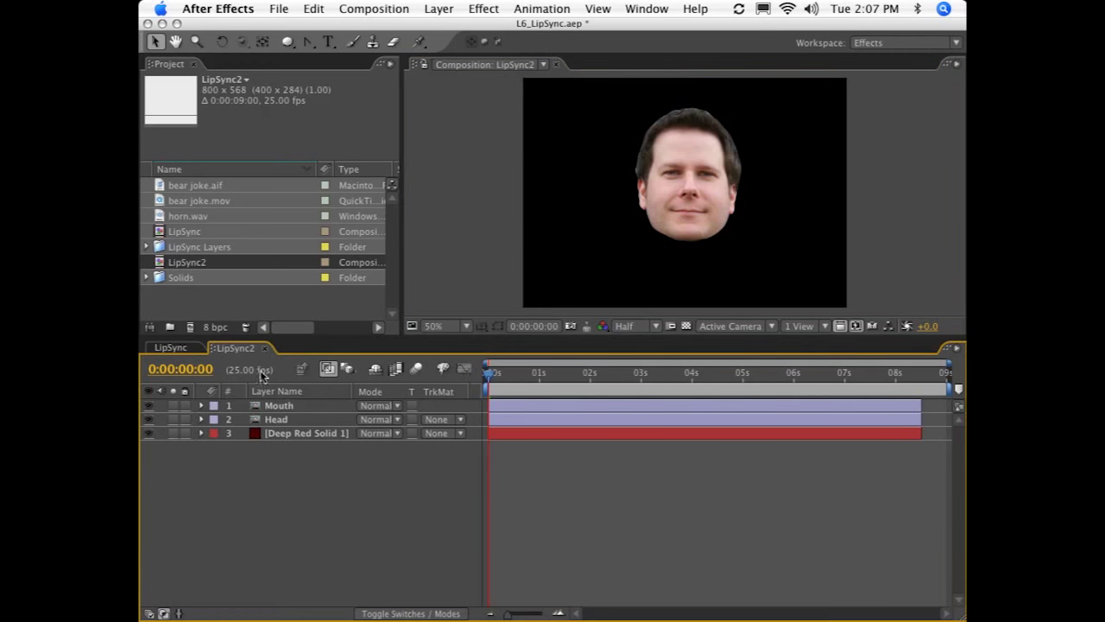
{"action": "mouse_move", "coordinate": [432, 467]}
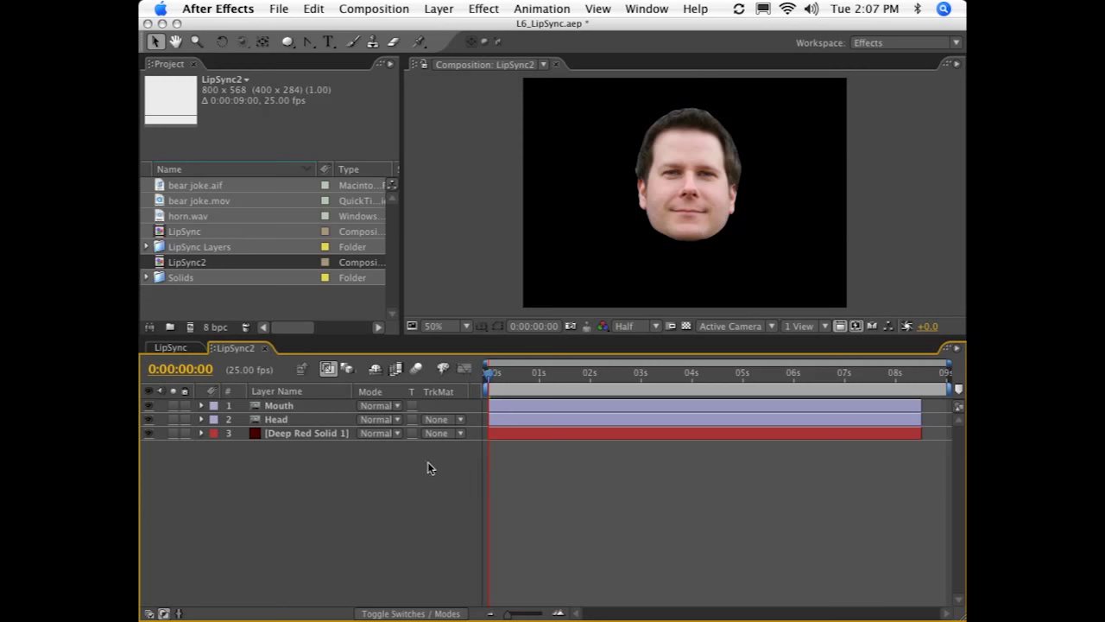
{"action": "mouse_move", "coordinate": [201, 205]}
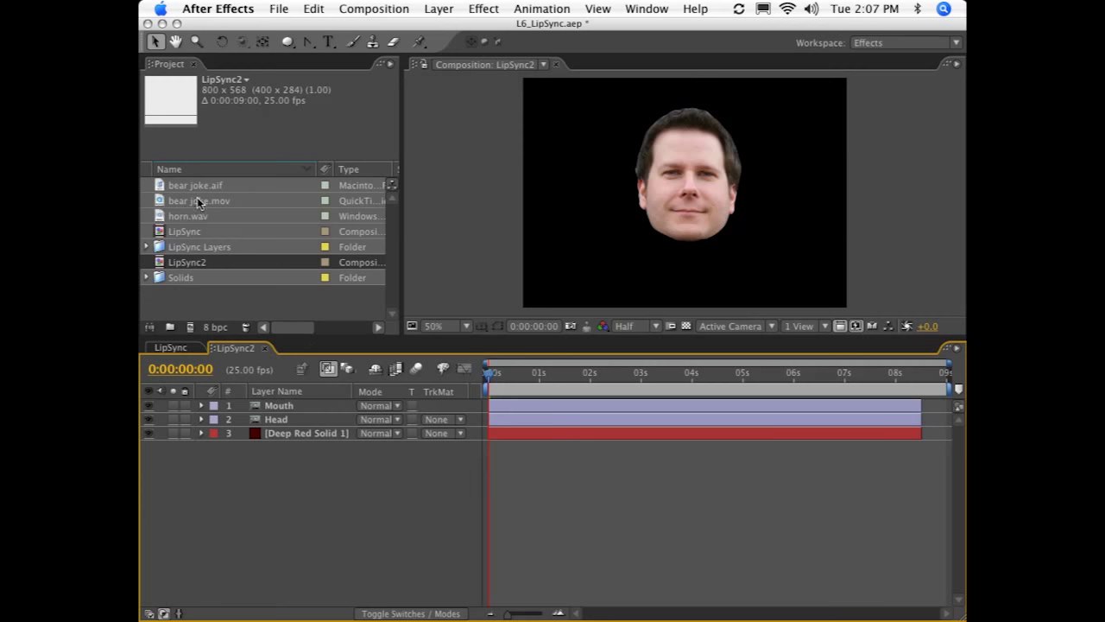
- Add bear joke.aif to the timeline and place horn.wav at the 8-second mark
{"action": "left_click_drag", "start_coordinate": [195, 184], "coordinate": [311, 446]}
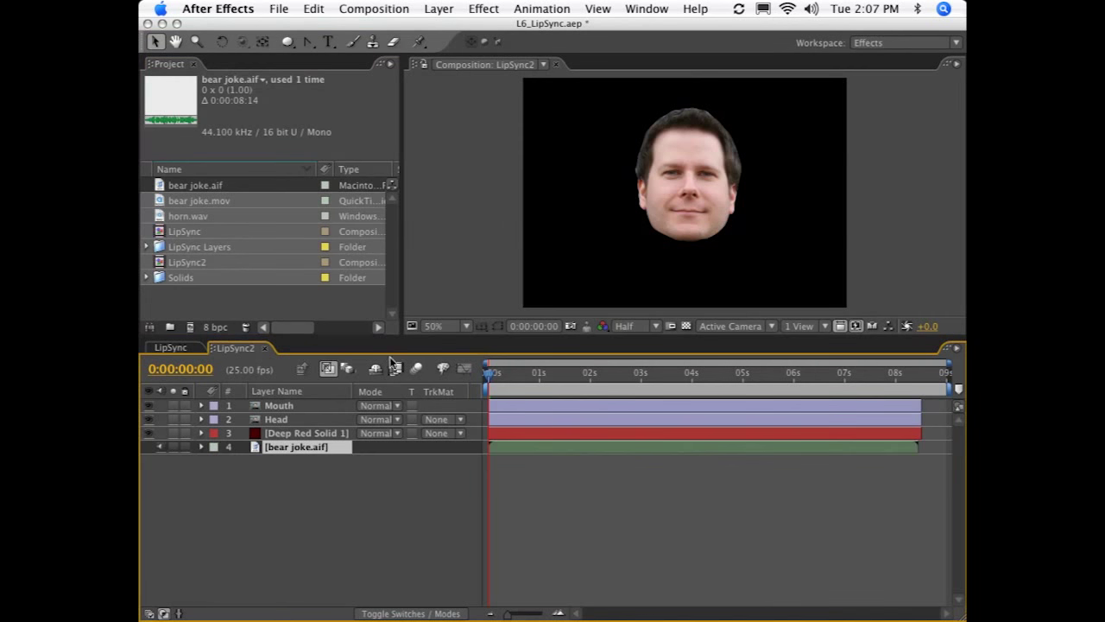
{"action": "left_click", "coordinate": [187, 215]}
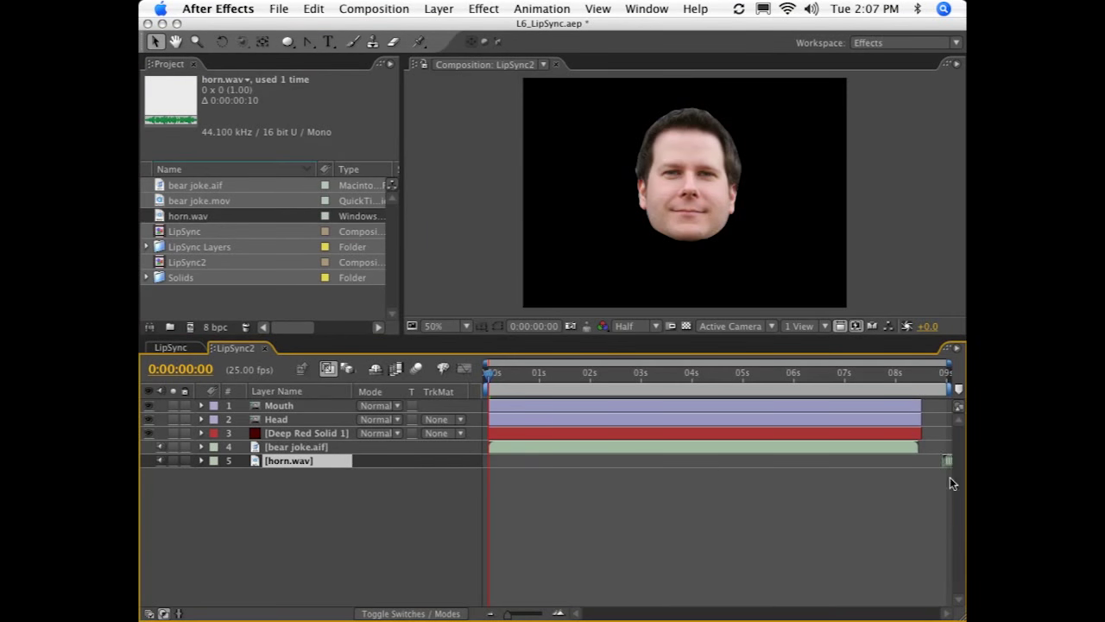
{"action": "left_click", "coordinate": [875, 373]}
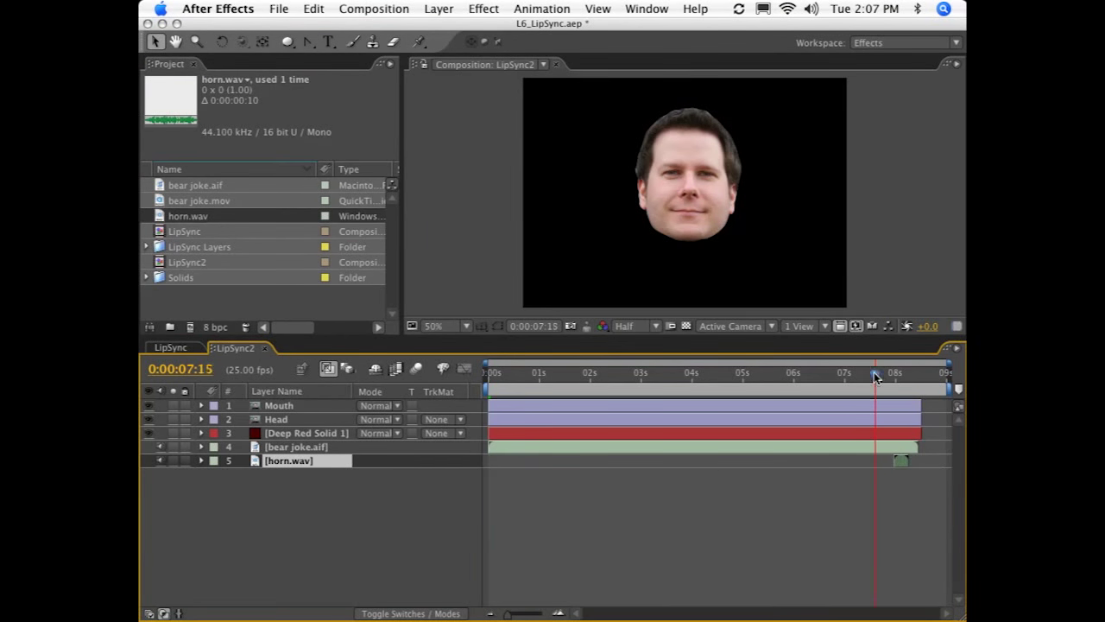
{"action": "left_click", "coordinate": [898, 373]}
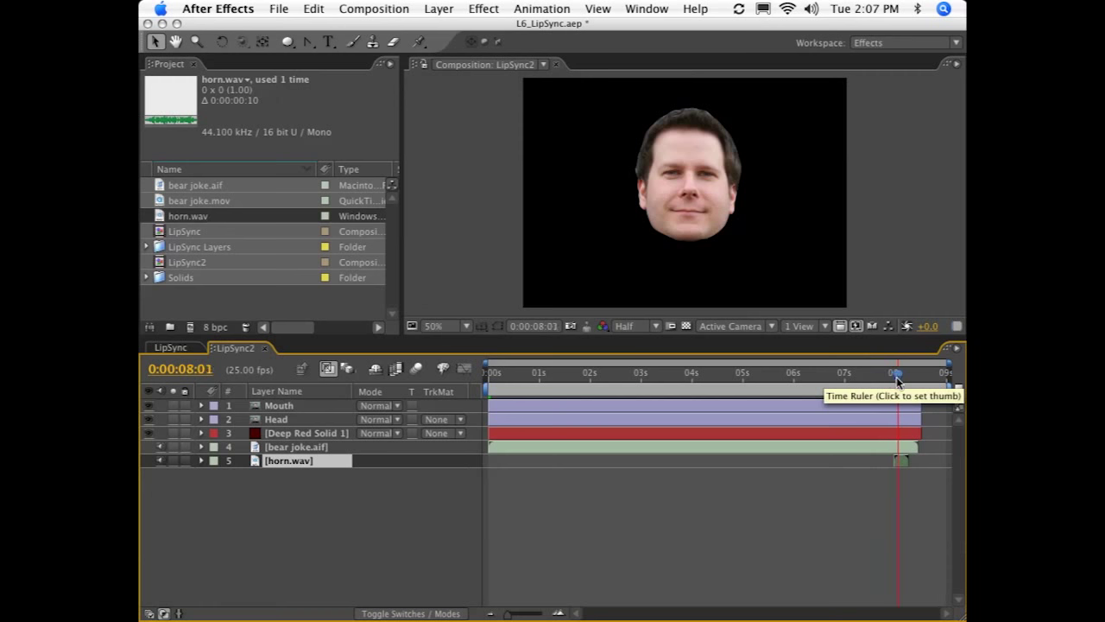
{"action": "left_click", "coordinate": [836, 373]}
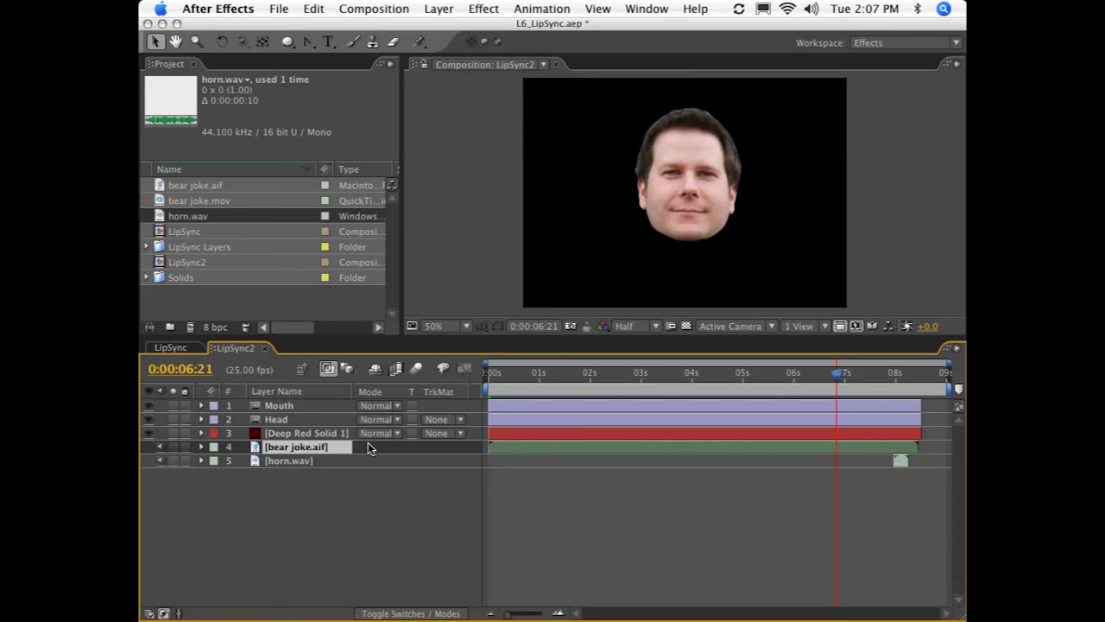
- Inspect the bear joke.aif waveform around 2 seconds, then collapse it
{"action": "left_click", "coordinate": [201, 447]}
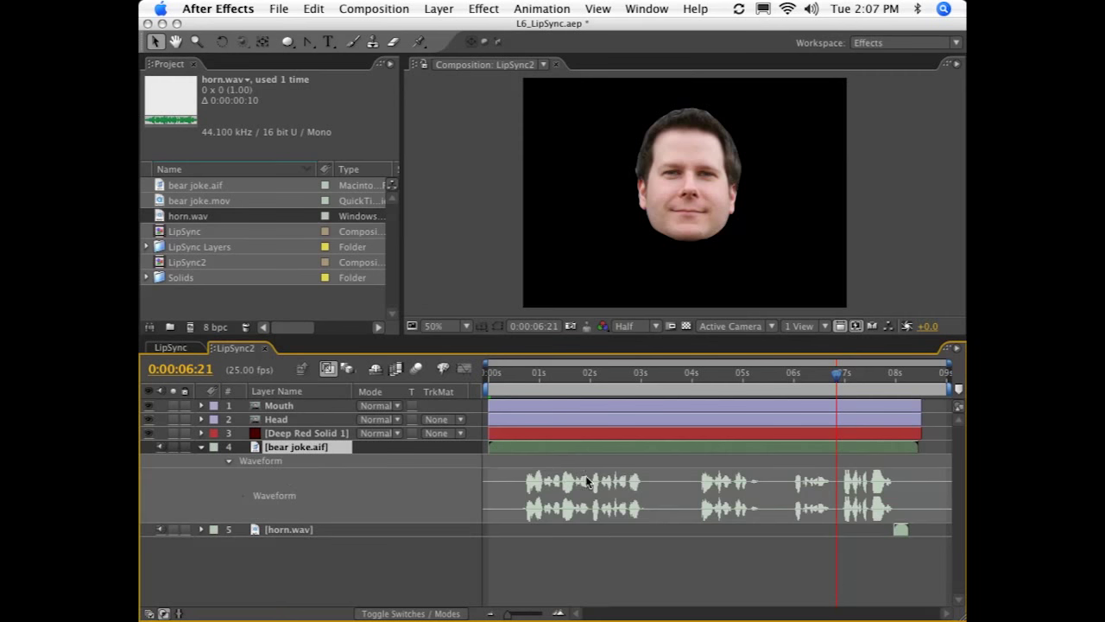
{"action": "left_click", "coordinate": [543, 373]}
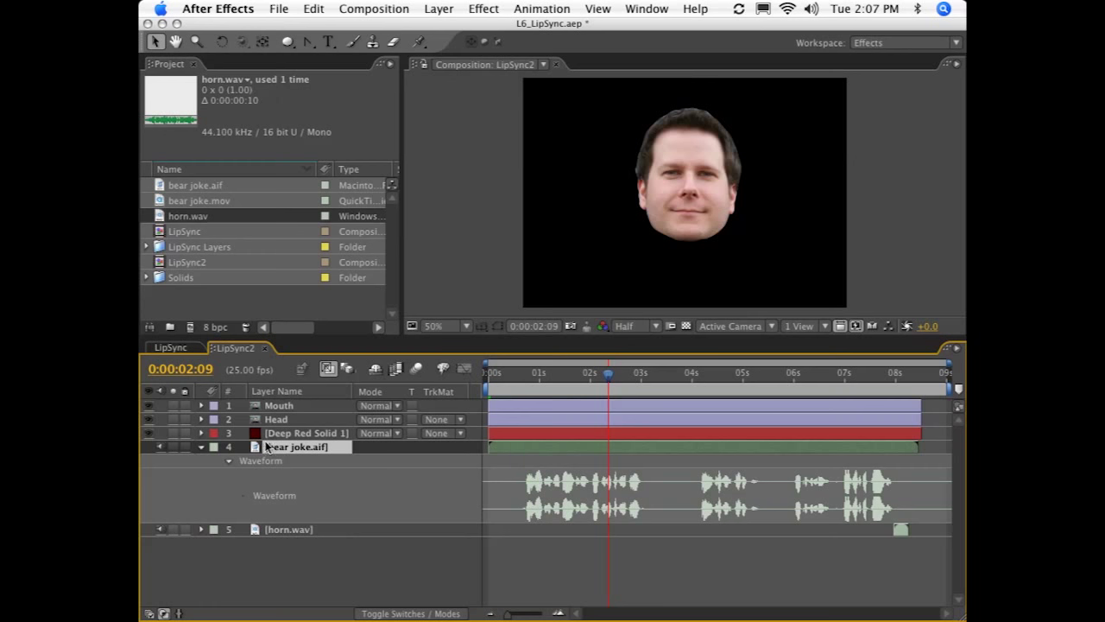
{"action": "left_click", "coordinate": [201, 446]}
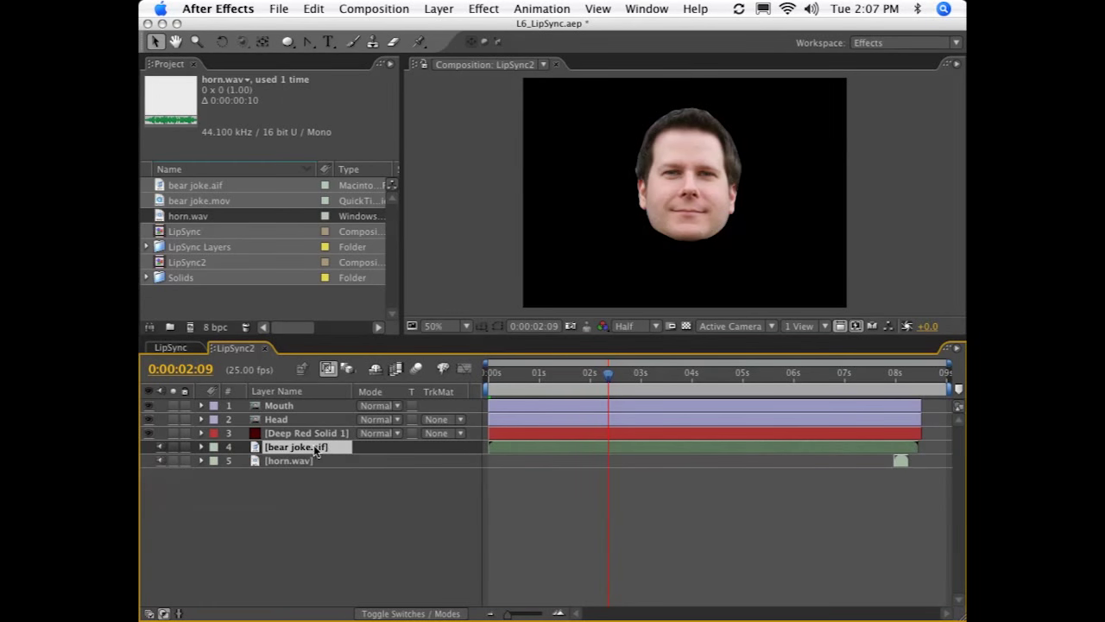
- Convert bear joke.aif audio to keyframes and expand the Audio Amplitude layer's effects
{"action": "left_click", "coordinate": [294, 447]}
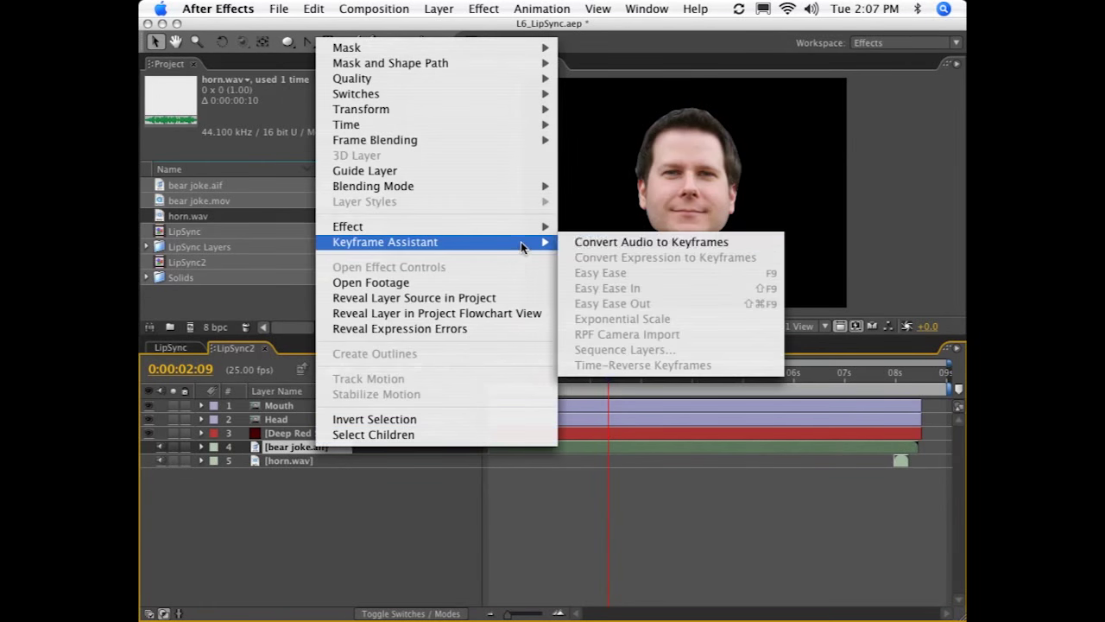
{"action": "mouse_move", "coordinate": [651, 242]}
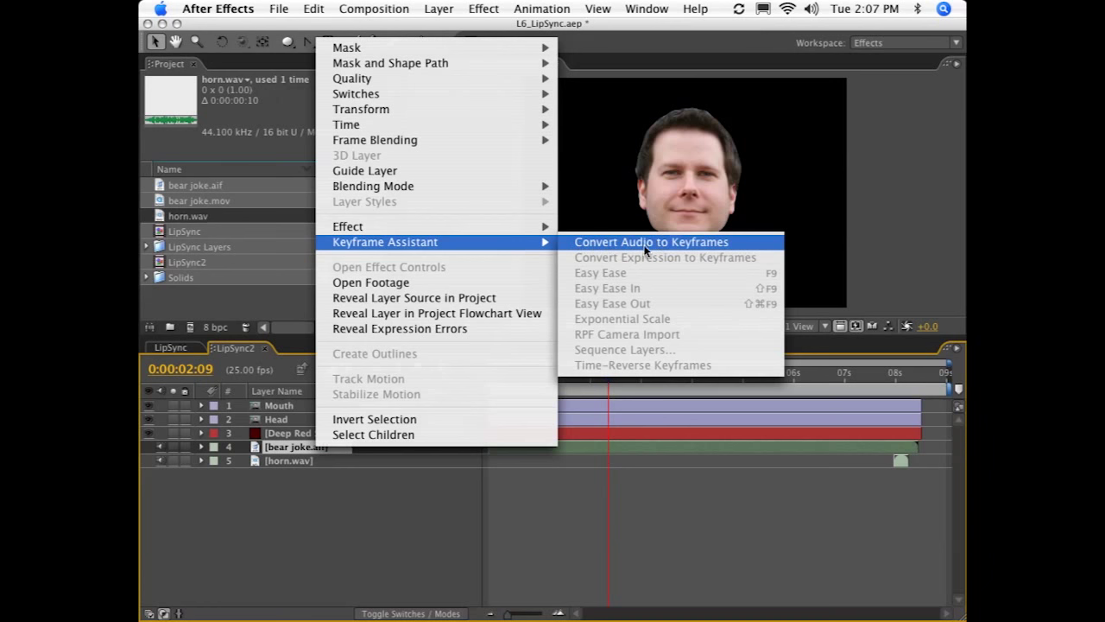
{"action": "mouse_move", "coordinate": [700, 257]}
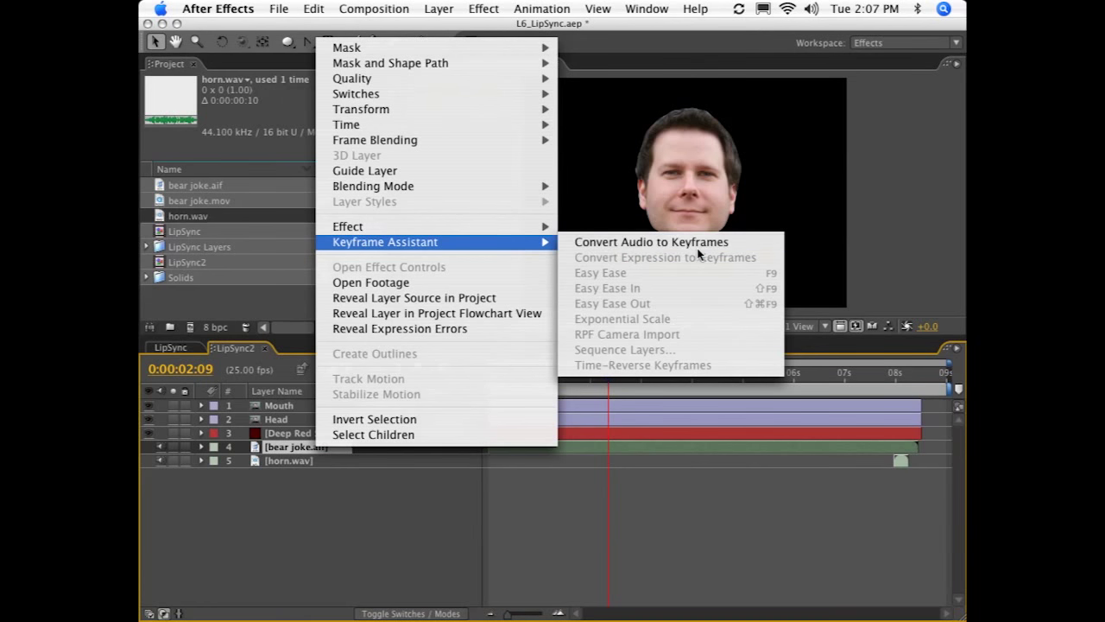
{"action": "left_click", "coordinate": [651, 242]}
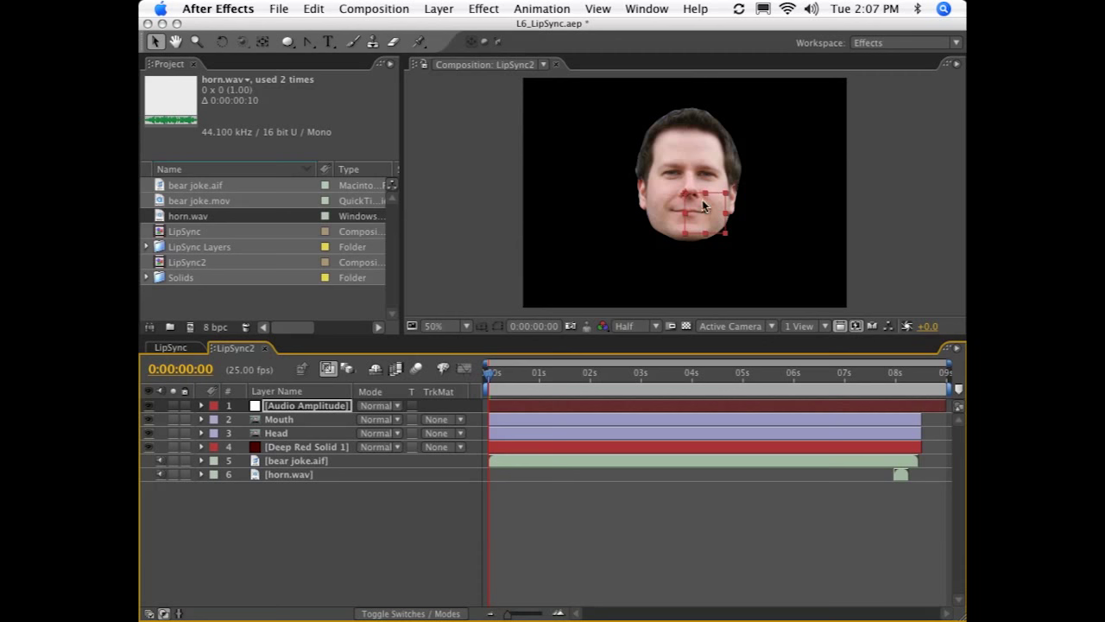
{"action": "mouse_move", "coordinate": [684, 197]}
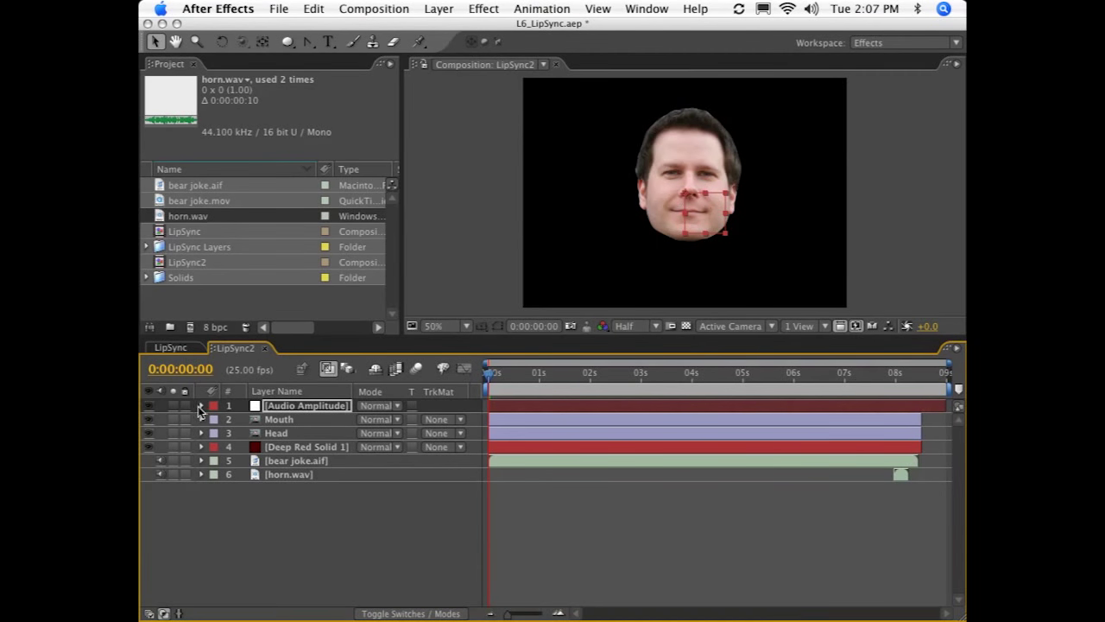
{"action": "left_click", "coordinate": [199, 405]}
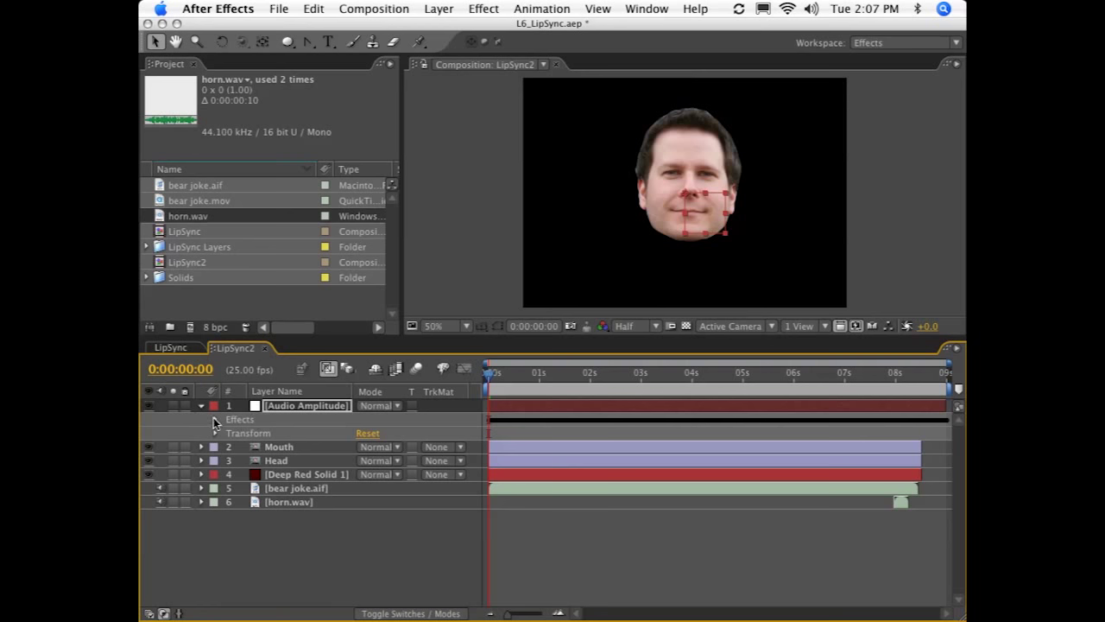
{"action": "left_click", "coordinate": [215, 418]}
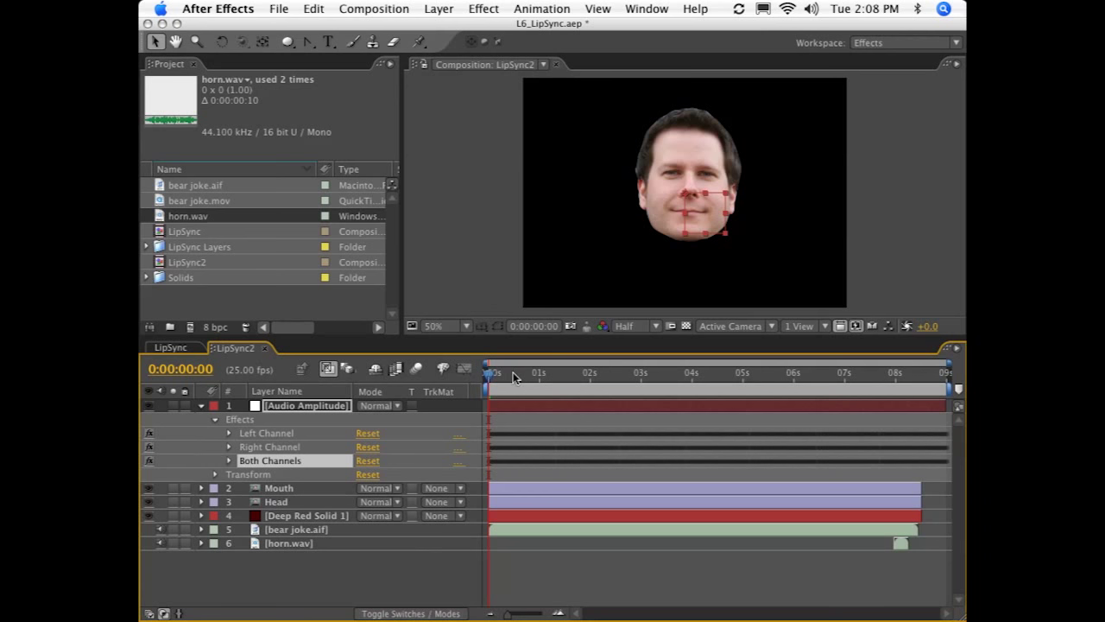
{"action": "mouse_move", "coordinate": [539, 361]}
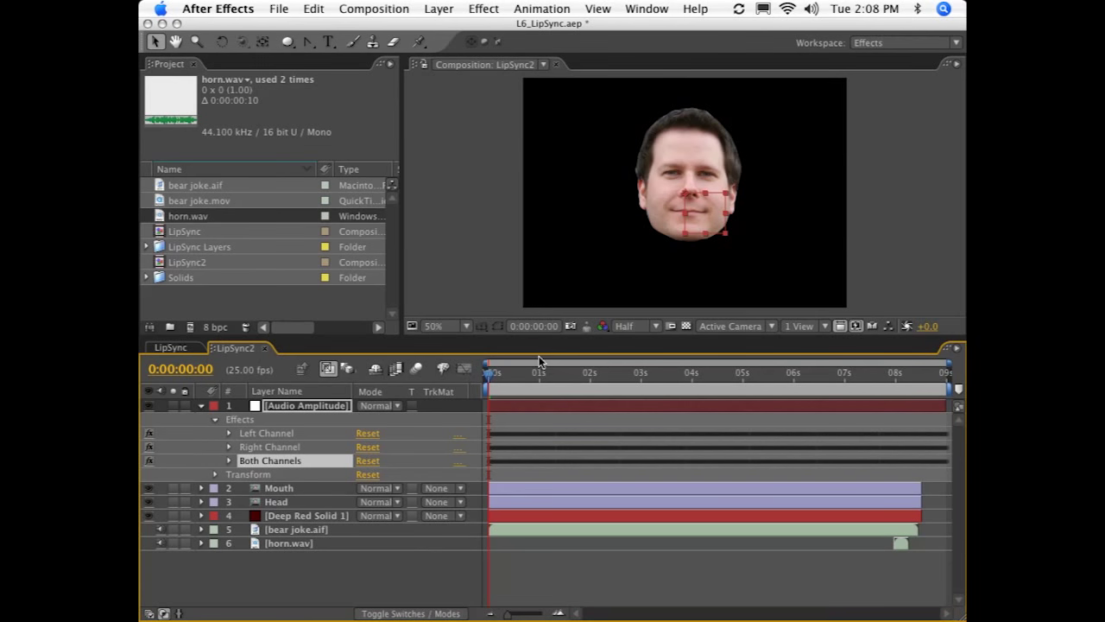
{"action": "mouse_move", "coordinate": [531, 399]}
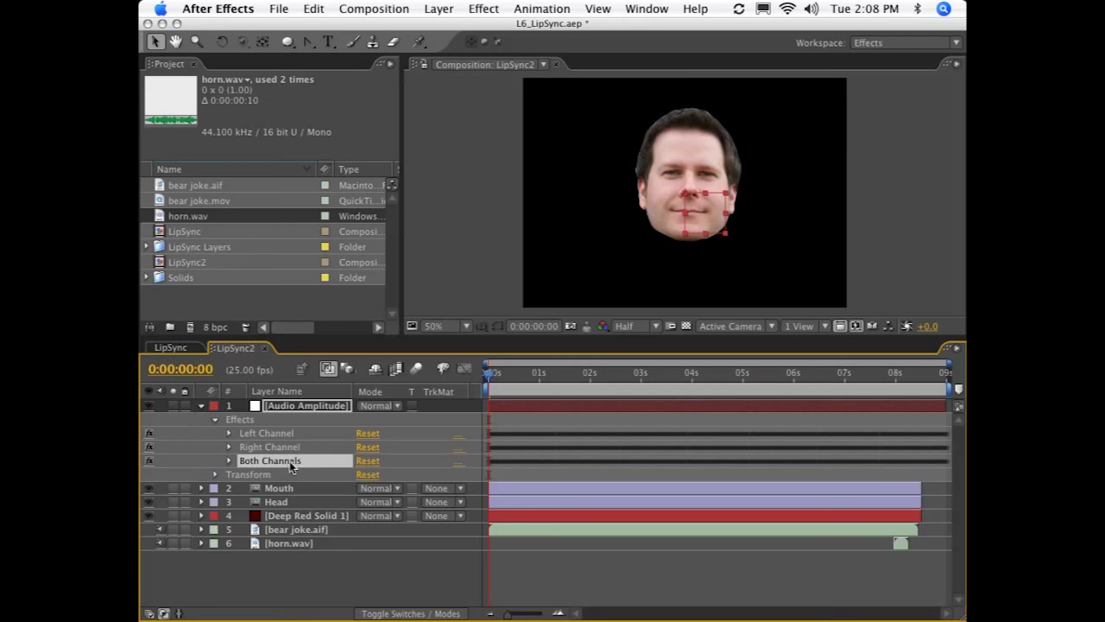
{"action": "mouse_move", "coordinate": [281, 454]}
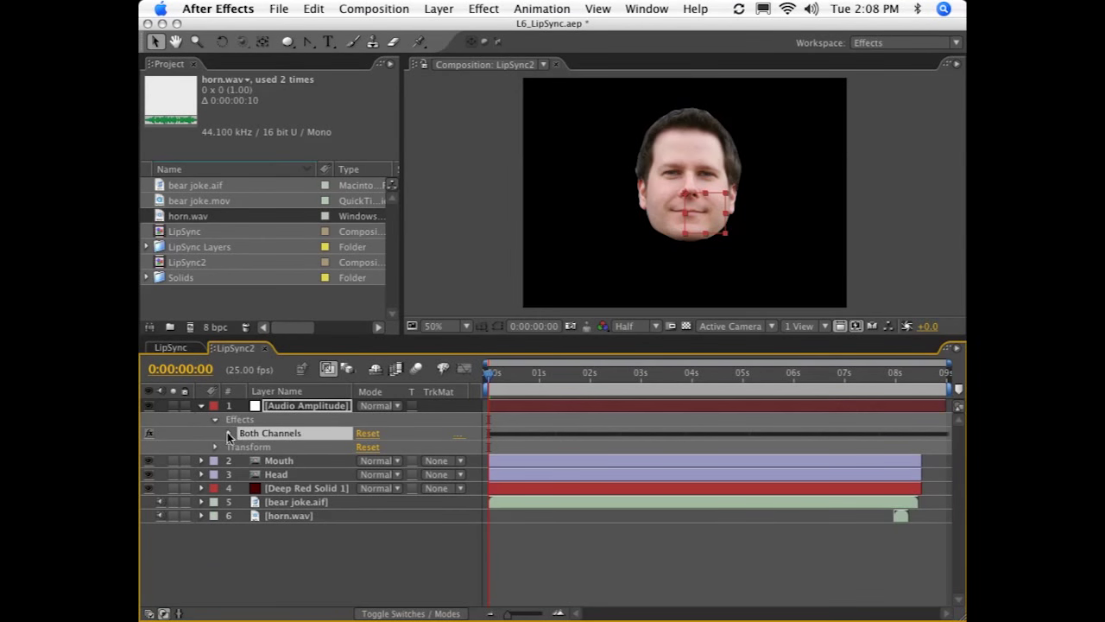
- Reveal the Slider, reading 0.23, inside the remaining Audio effect
{"action": "left_click", "coordinate": [228, 433]}
{"action": "type", "text": "Audio"}
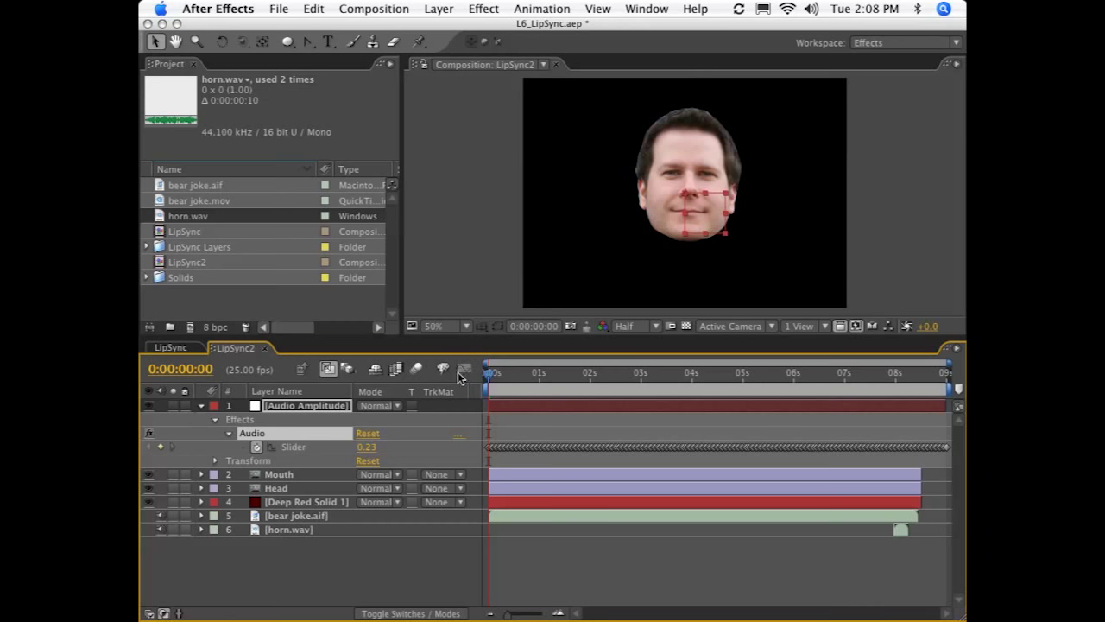
{"action": "left_click", "coordinate": [464, 368]}
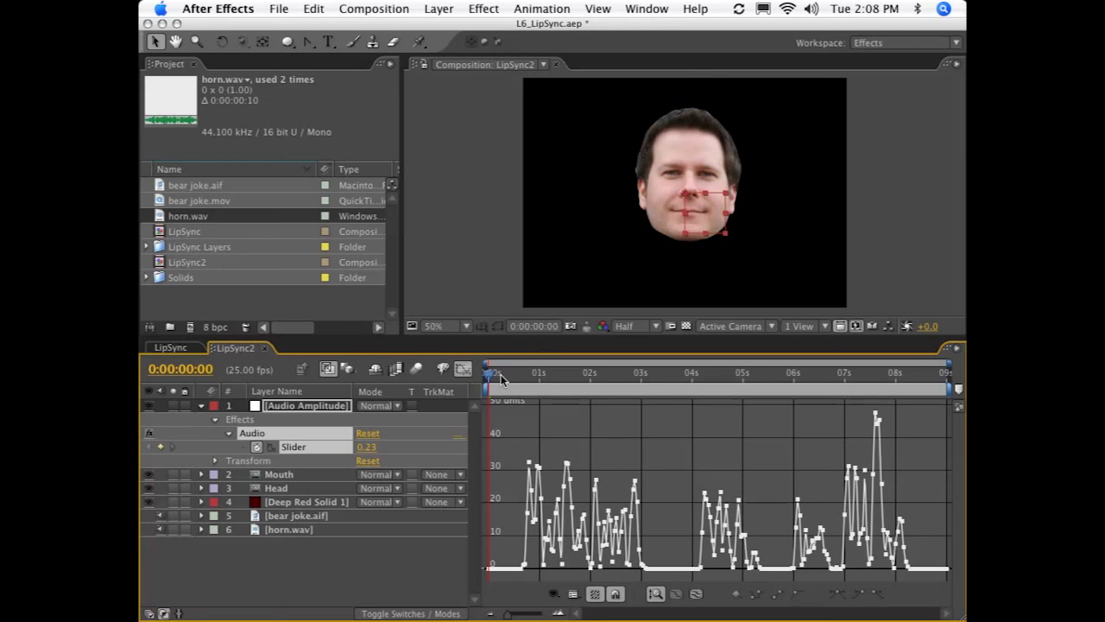
{"action": "left_click", "coordinate": [521, 376]}
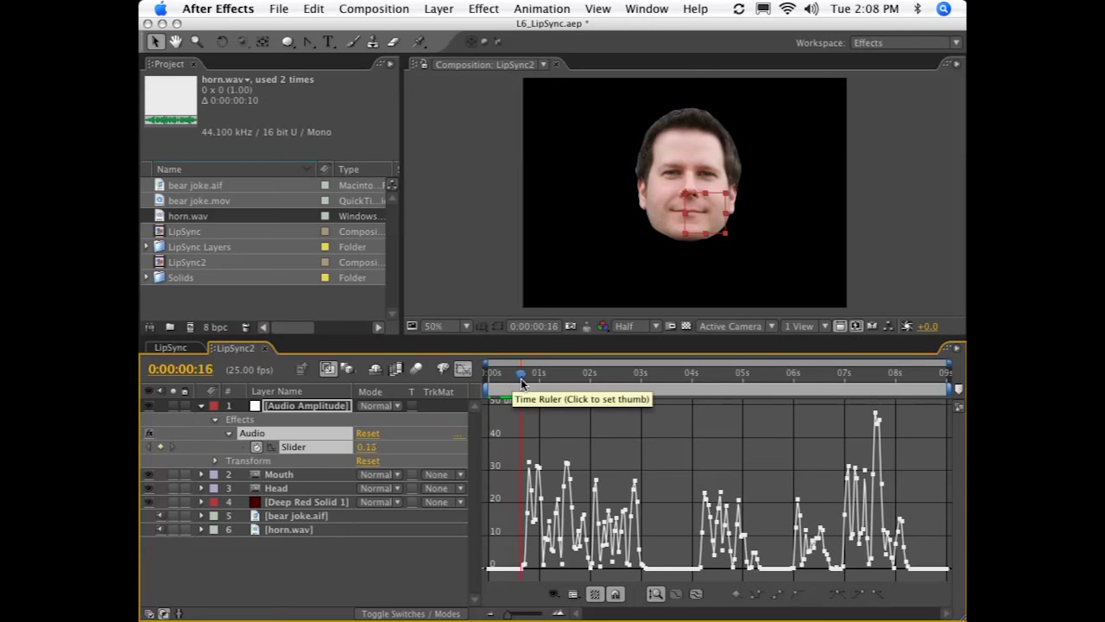
{"action": "left_click", "coordinate": [596, 373]}
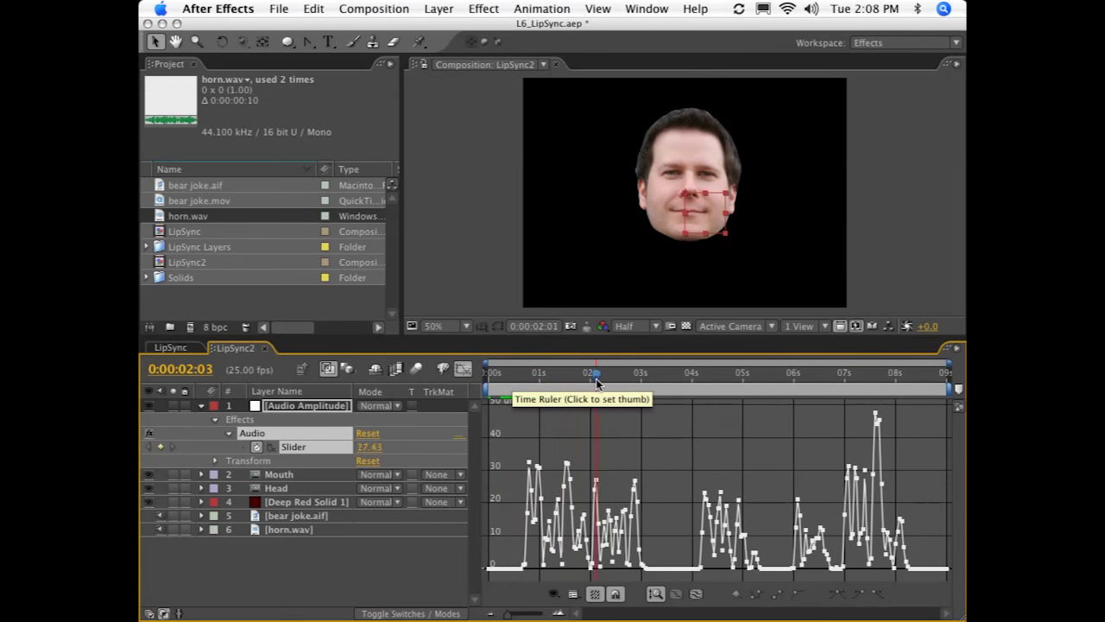
{"action": "left_click", "coordinate": [669, 380]}
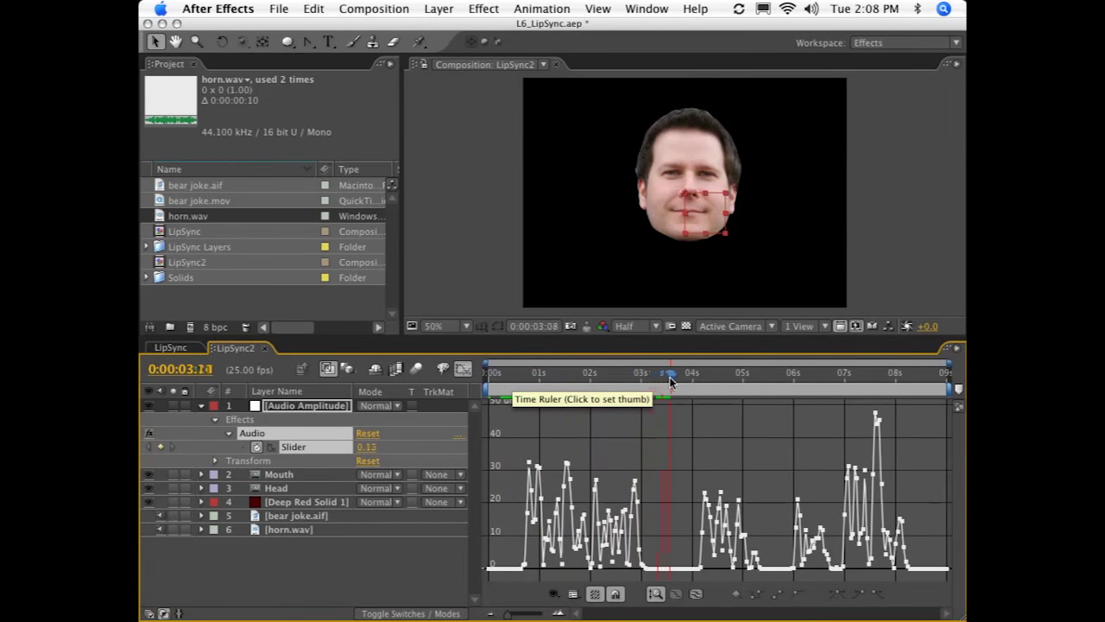
{"action": "left_click", "coordinate": [655, 387]}
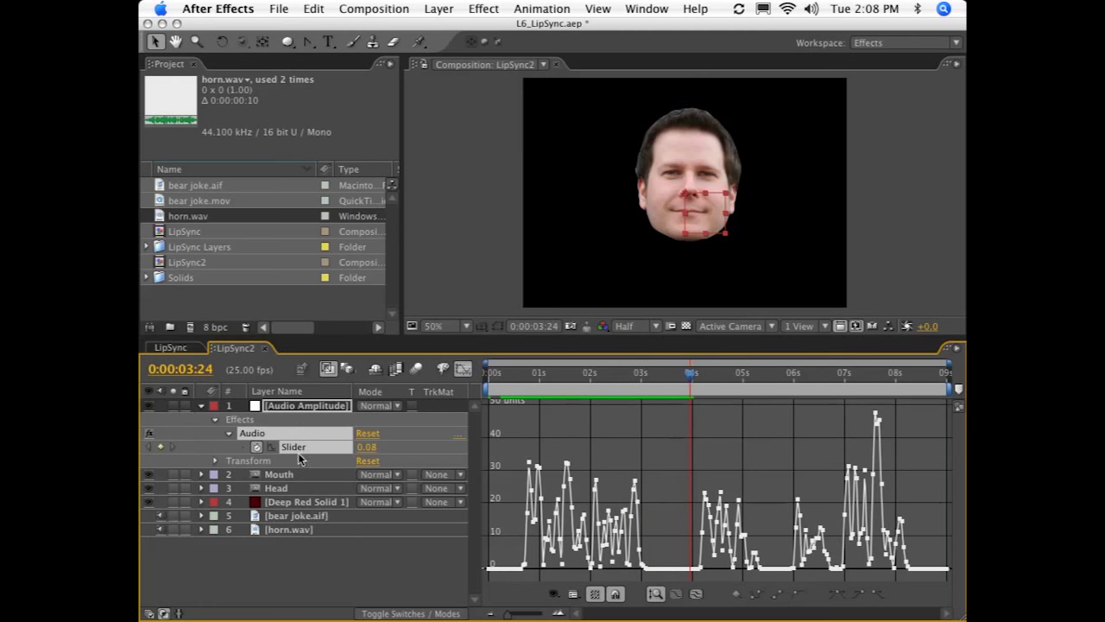
{"action": "left_click", "coordinate": [463, 369]}
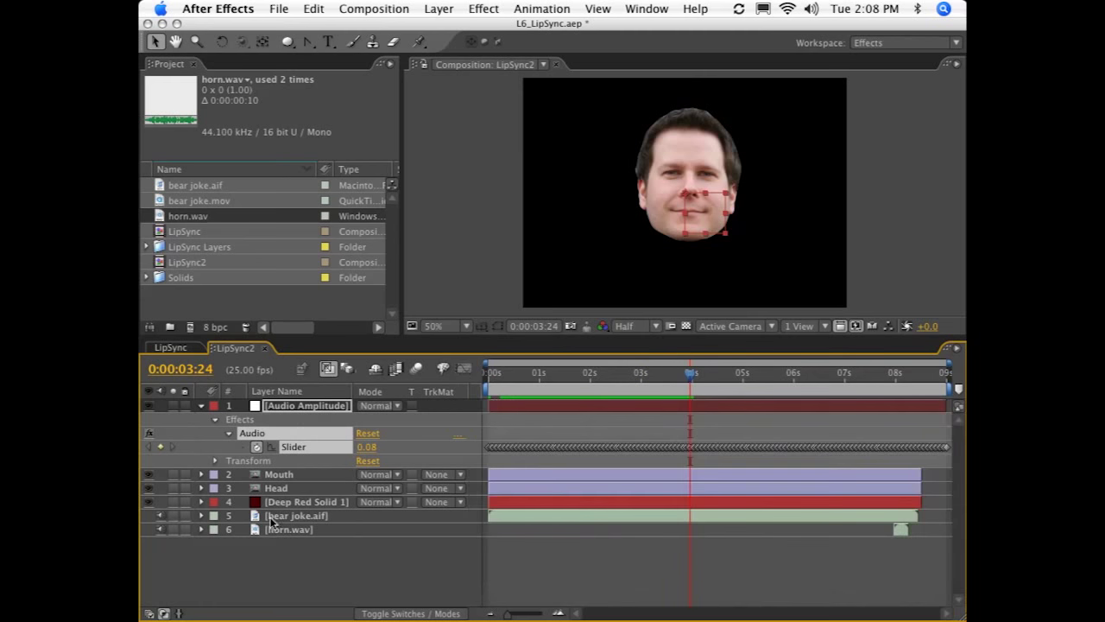
- Show the Mouth layer's Position and enable an expression on it
{"action": "left_click", "coordinate": [278, 474]}
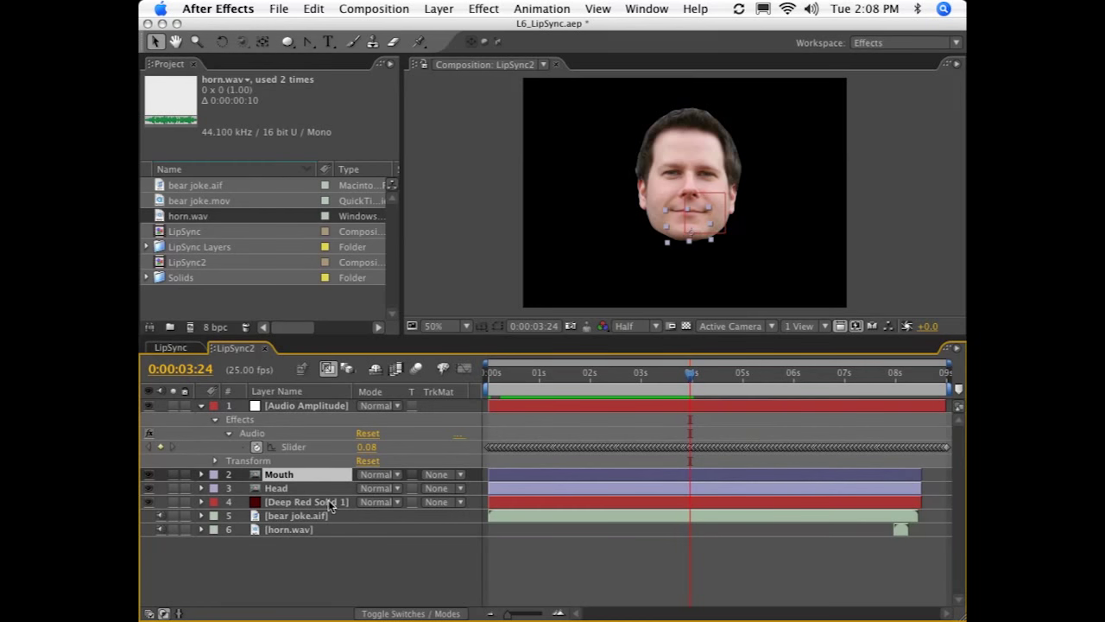
{"action": "left_click", "coordinate": [200, 474]}
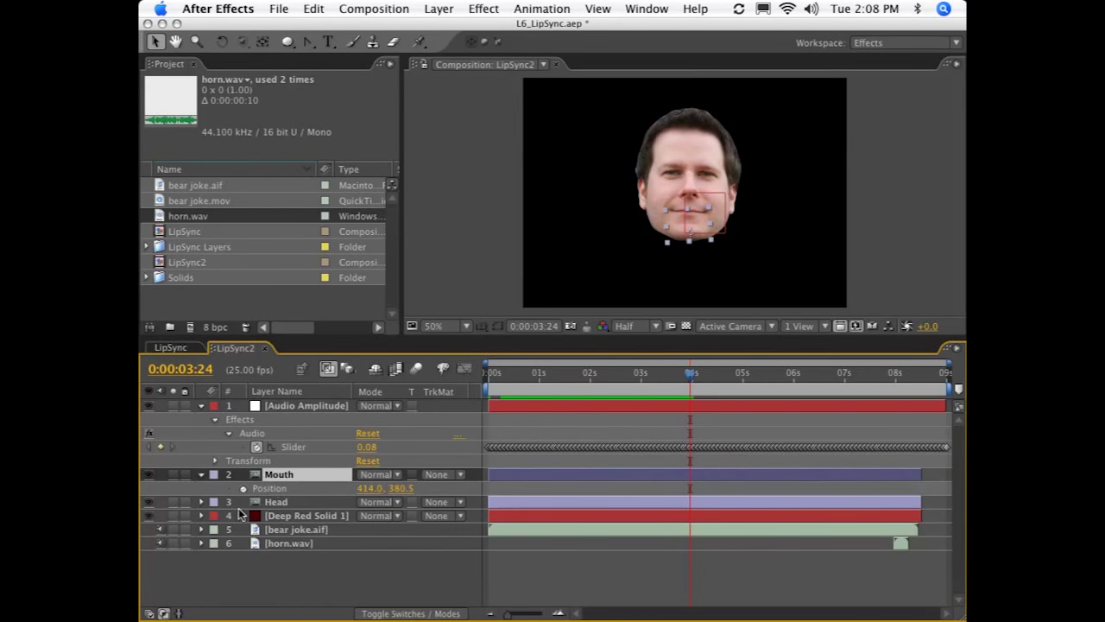
{"action": "left_click", "coordinate": [269, 488]}
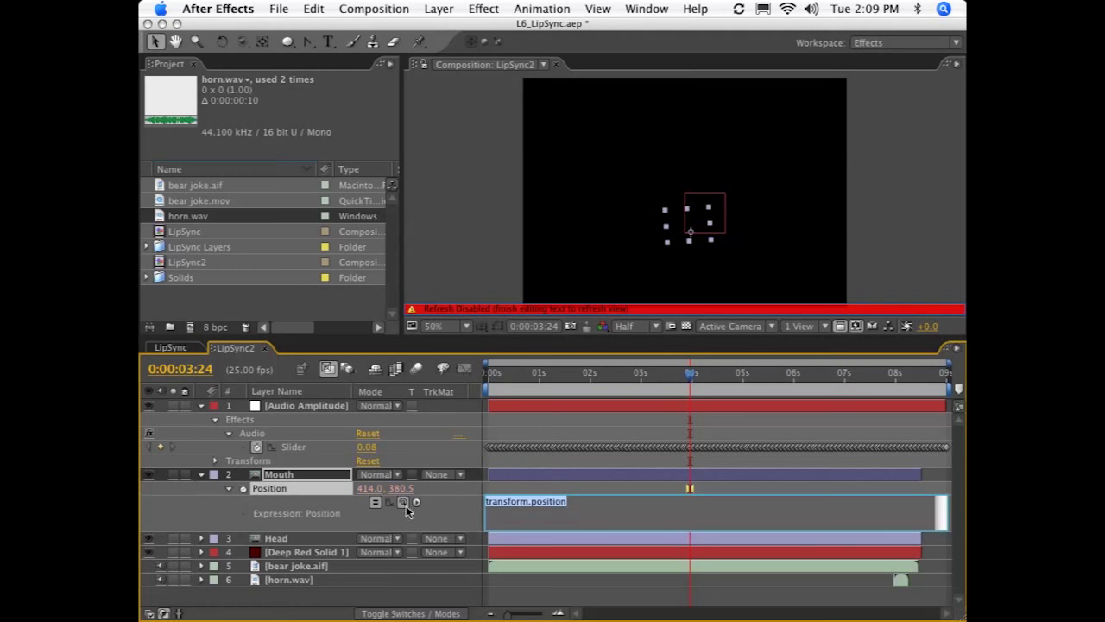
- Enter temp = thisComp.layer("Audio Amplitude").effect("Audio")("Slider"); value + [0, temp]
{"action": "double_click", "coordinate": [294, 447]}
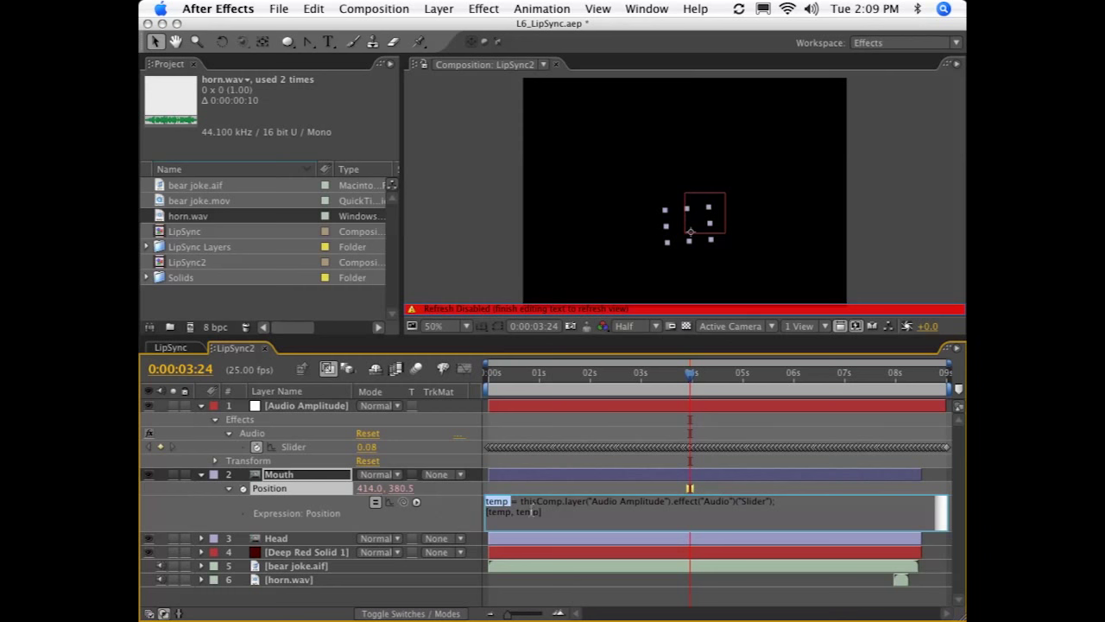
{"action": "type", "text": "temp]"}
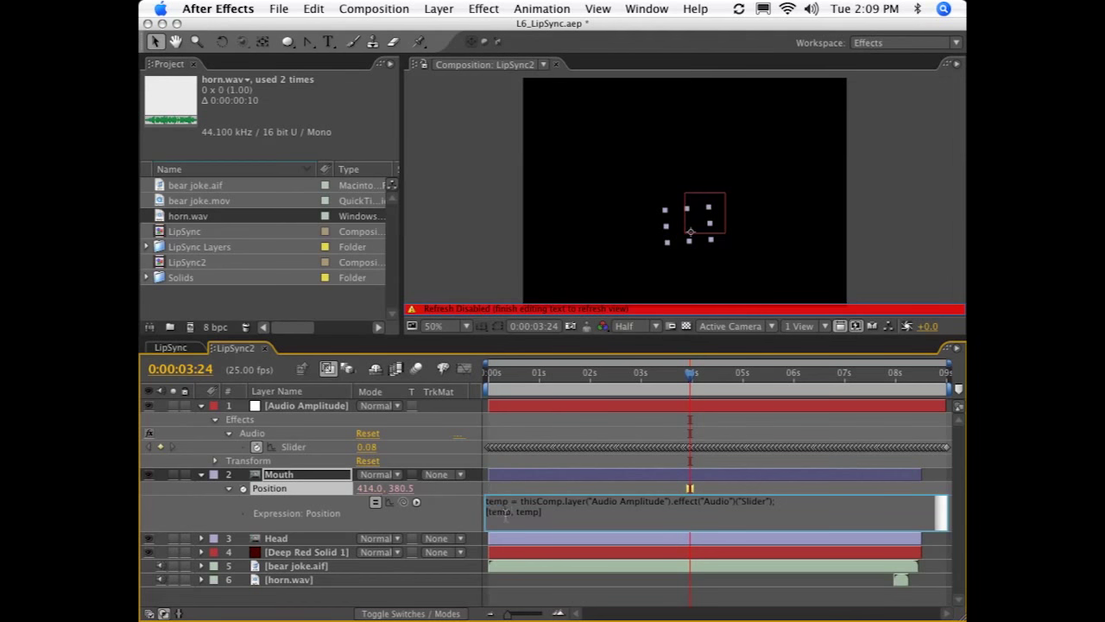
{"action": "double_click", "coordinate": [525, 512]}
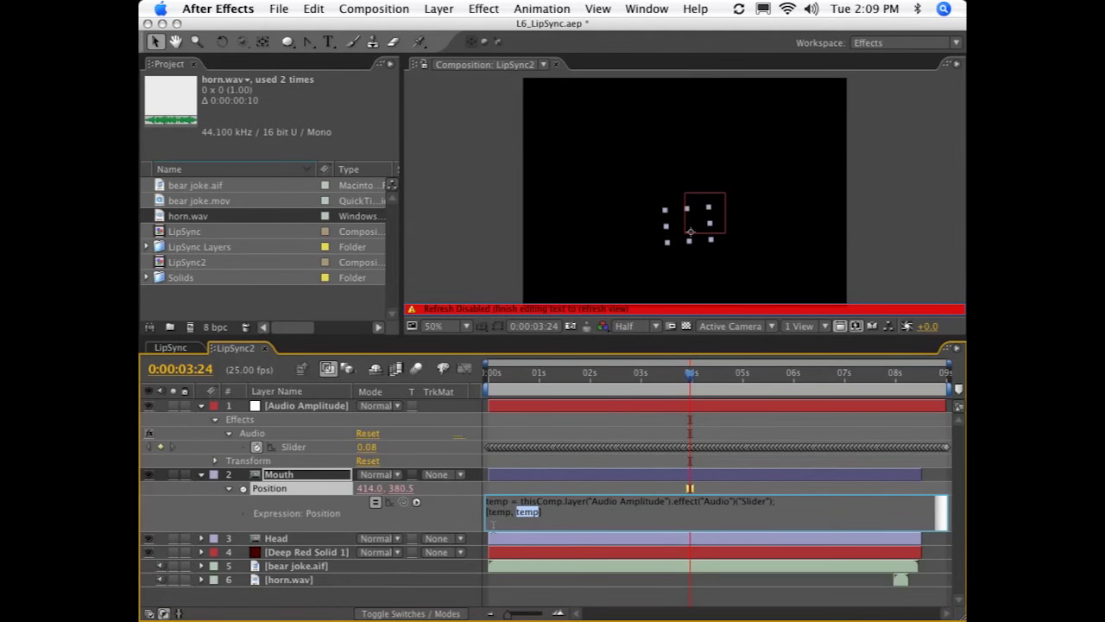
{"action": "mouse_move", "coordinate": [529, 470]}
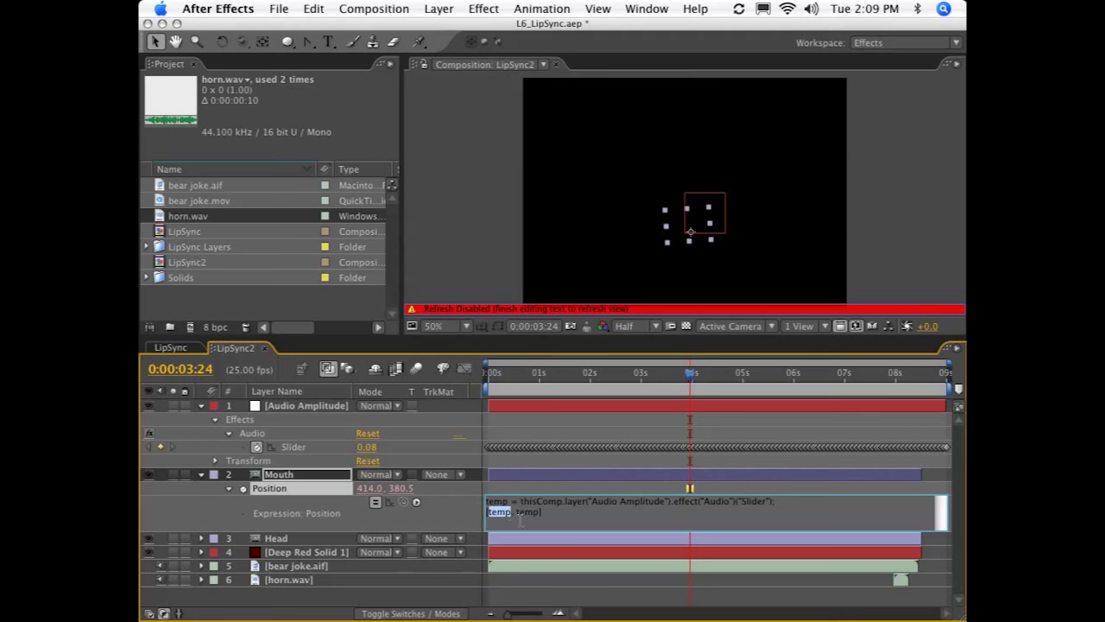
{"action": "mouse_move", "coordinate": [682, 188]}
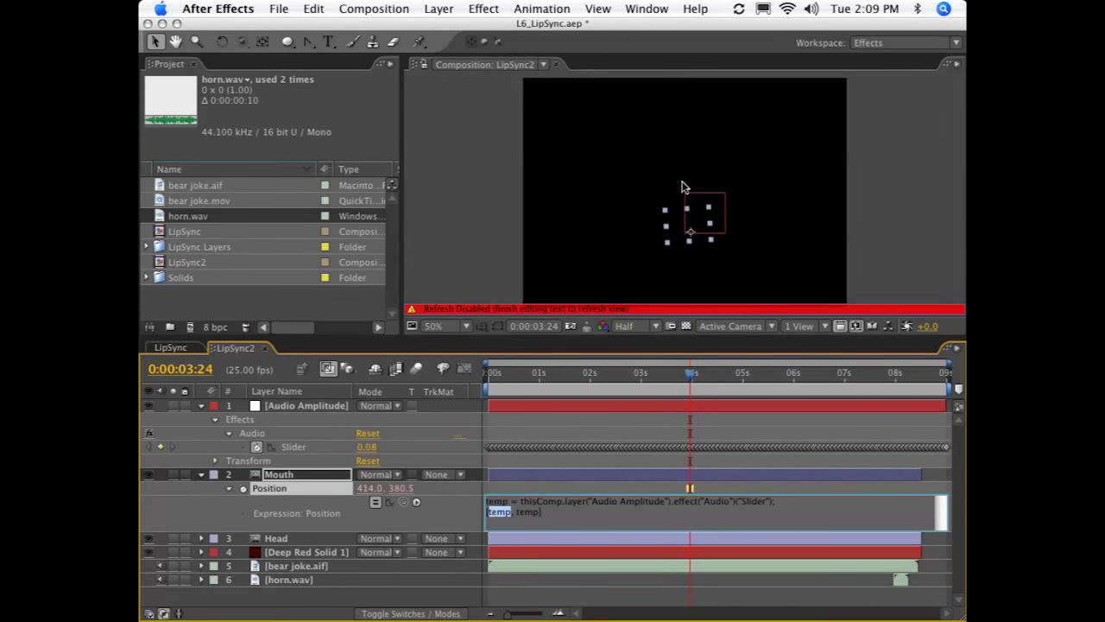
{"action": "type", "text": "[0,"}
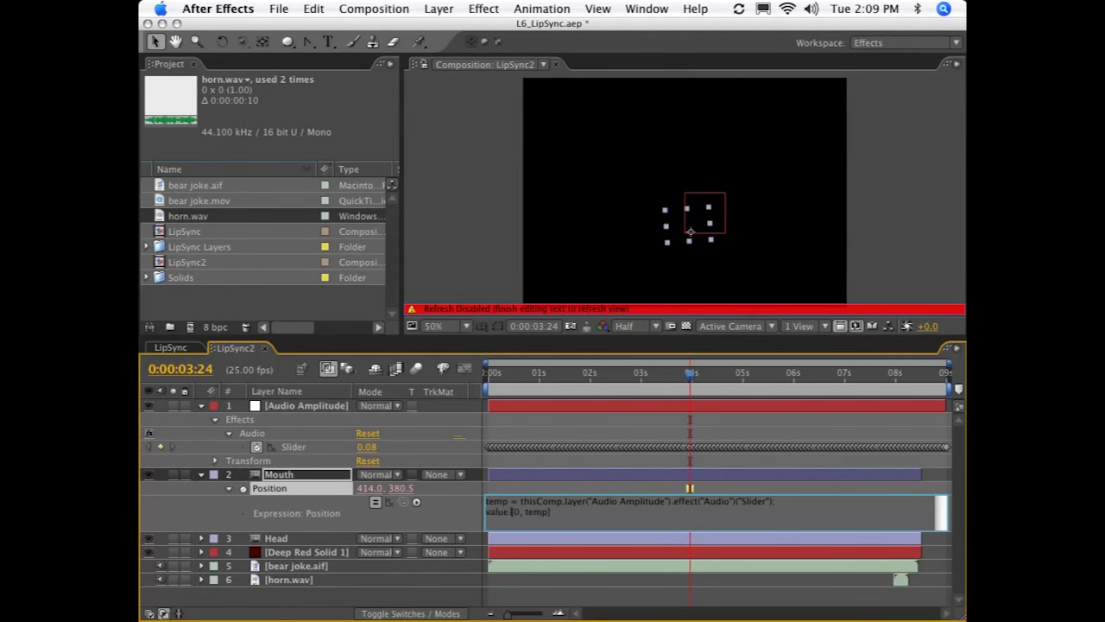
{"action": "type", "text": "+"}
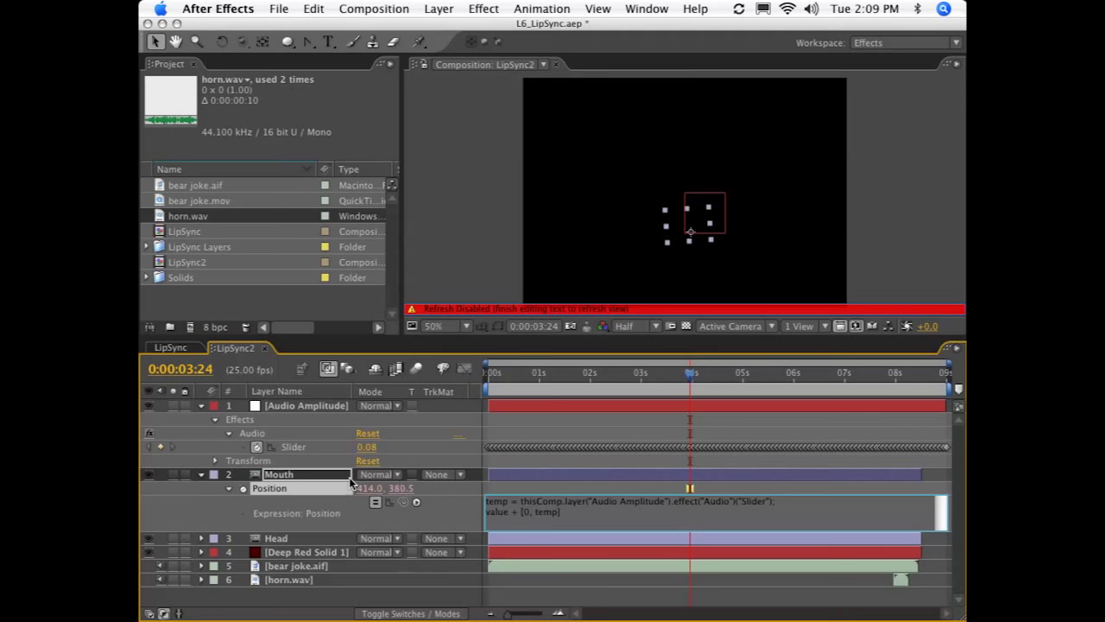
{"action": "double_click", "coordinate": [525, 511]}
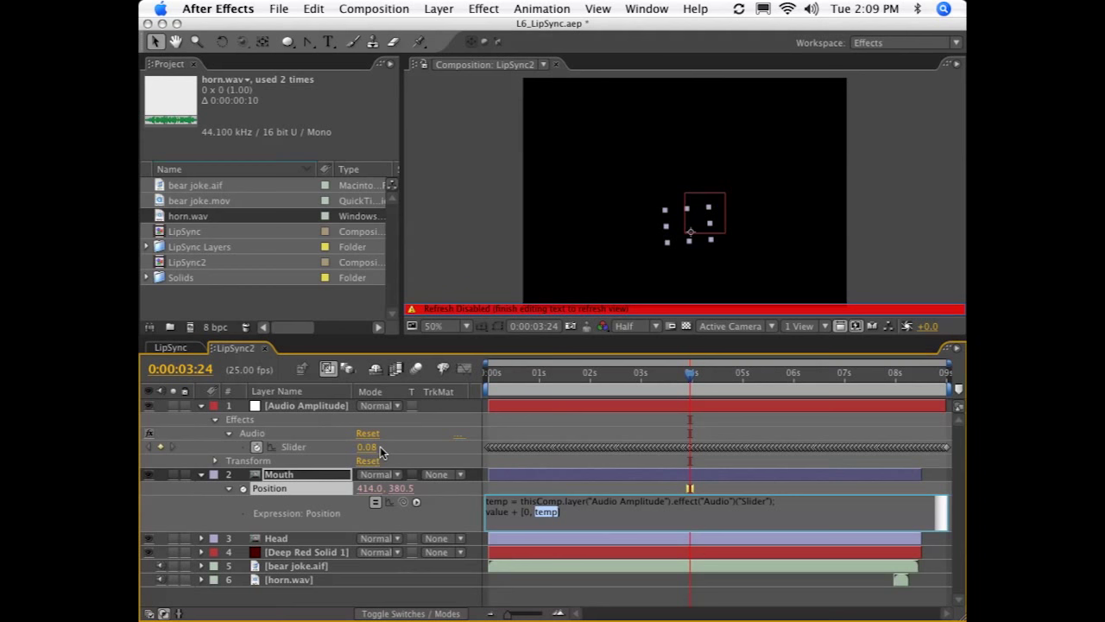
{"action": "mouse_move", "coordinate": [390, 457]}
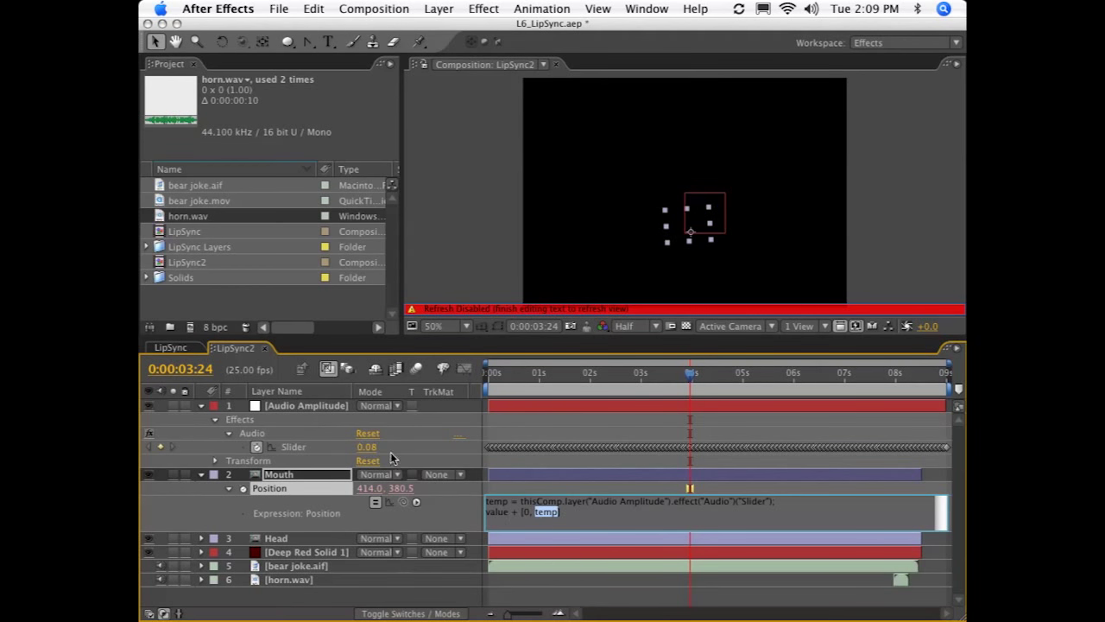
{"action": "mouse_move", "coordinate": [361, 510]}
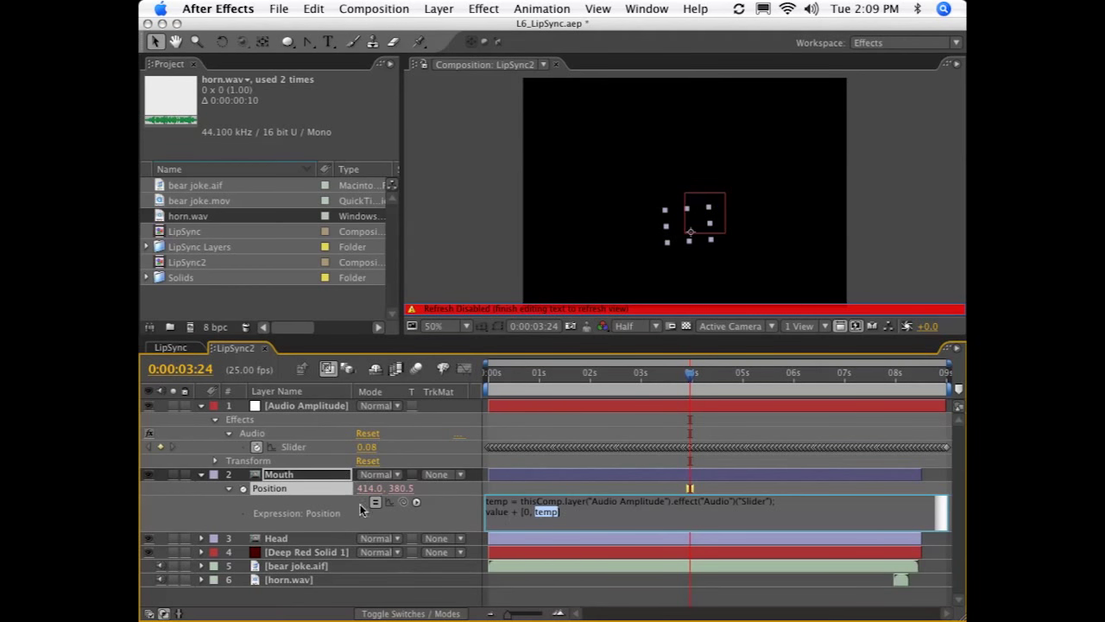
{"action": "left_click", "coordinate": [518, 373]}
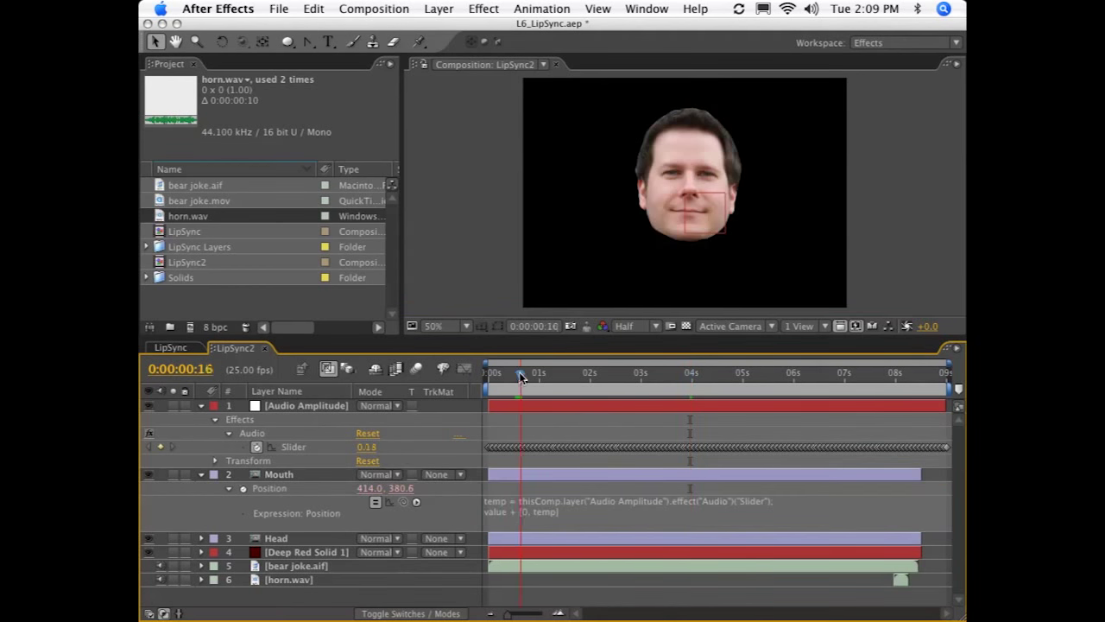
- Scrub from early to near eight seconds to watch the mouth drop
{"action": "left_click", "coordinate": [593, 373]}
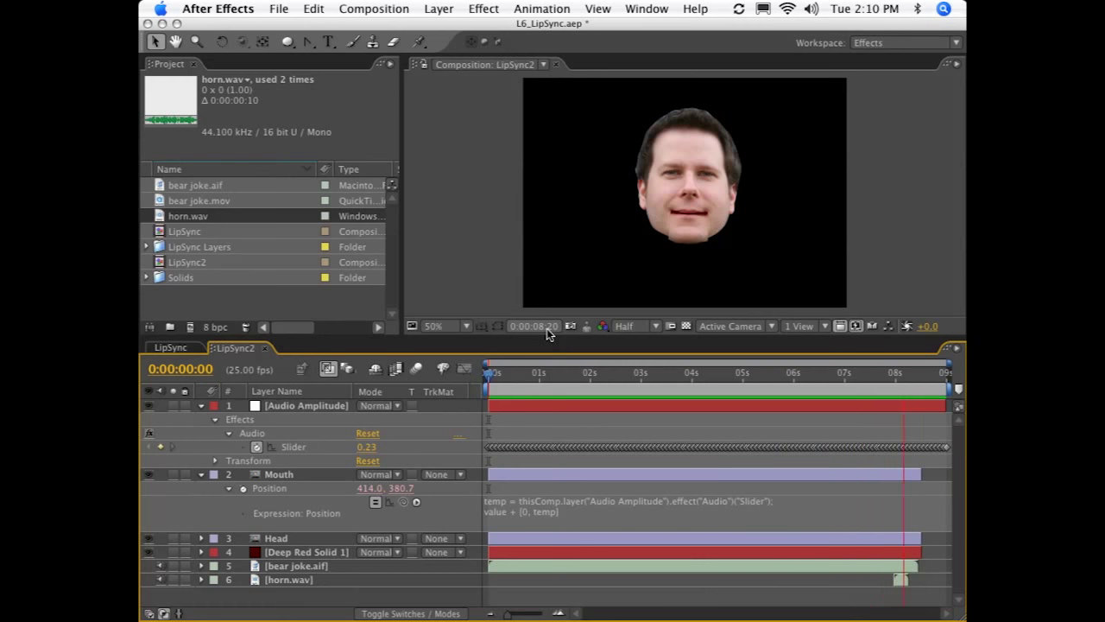
{"action": "left_click", "coordinate": [837, 381]}
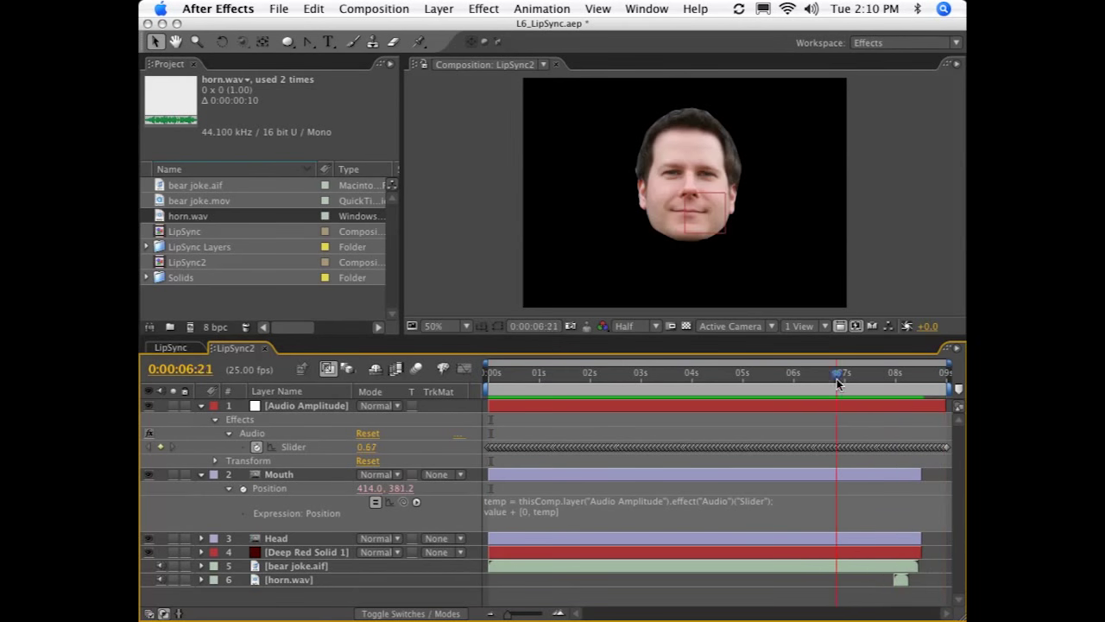
{"action": "left_click", "coordinate": [881, 372]}
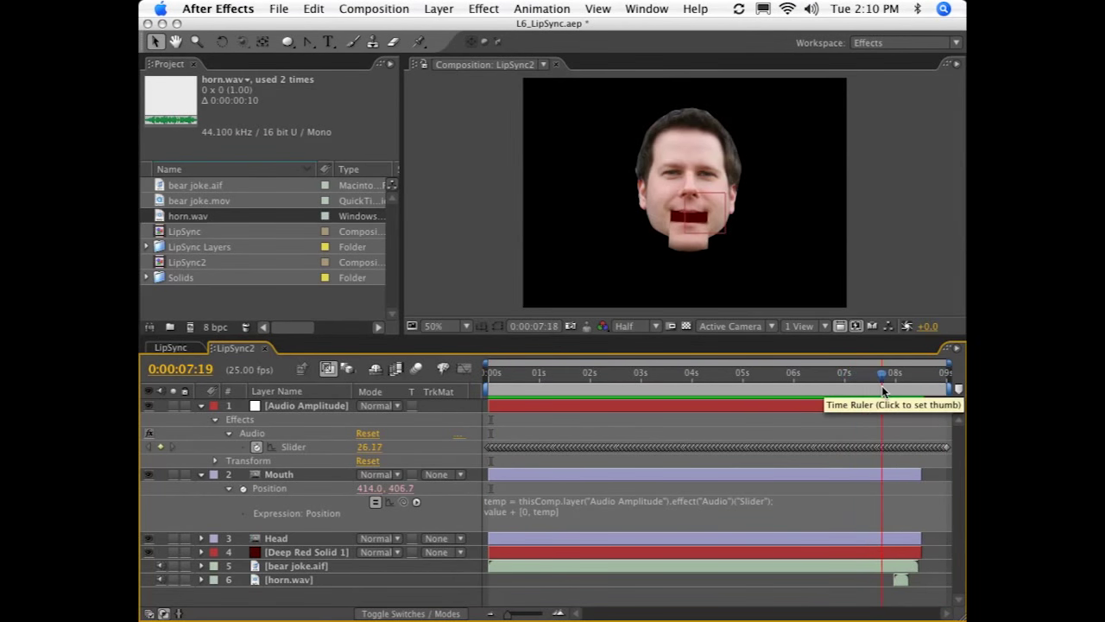
{"action": "left_click", "coordinate": [889, 373]}
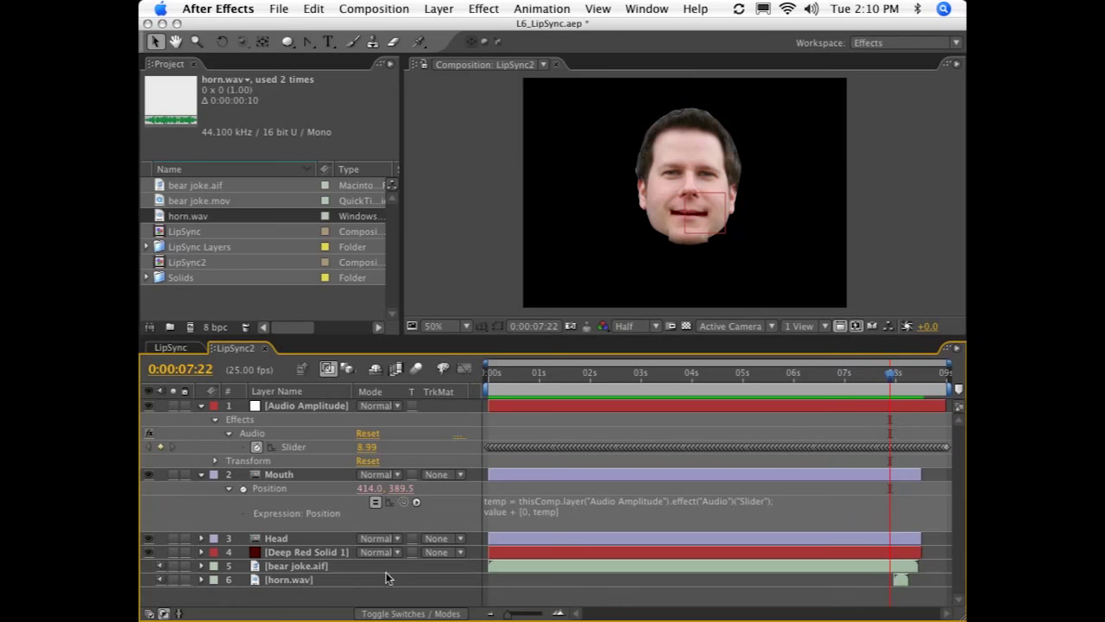
- Select the horn.wav and bear joke.aif layers and open bear joke's context menu
{"action": "left_click", "coordinate": [297, 566]}
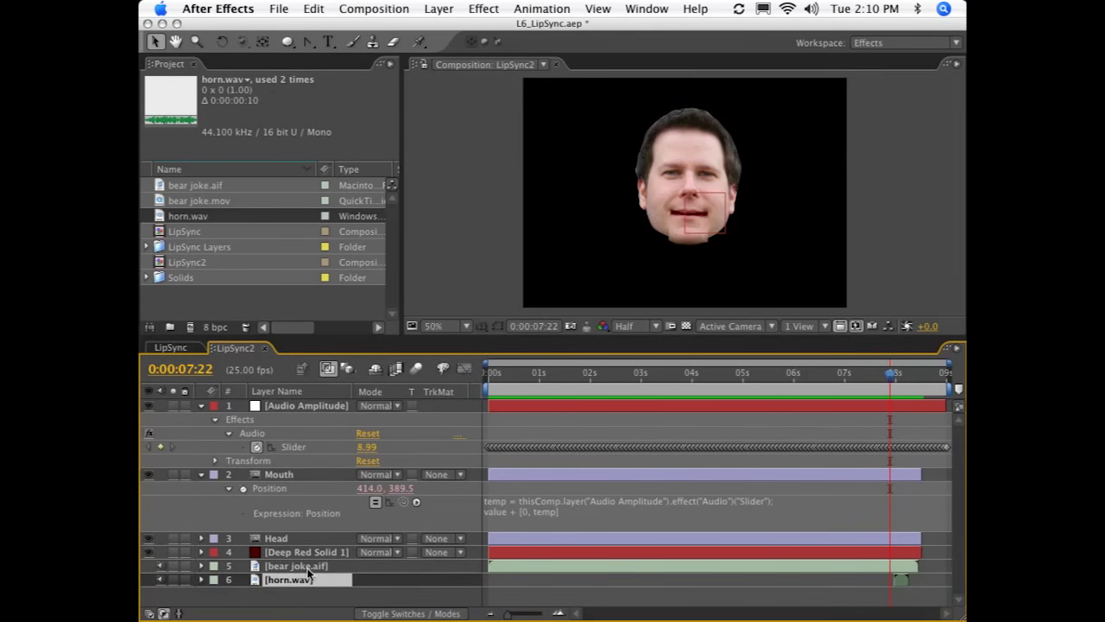
{"action": "left_click", "coordinate": [295, 566]}
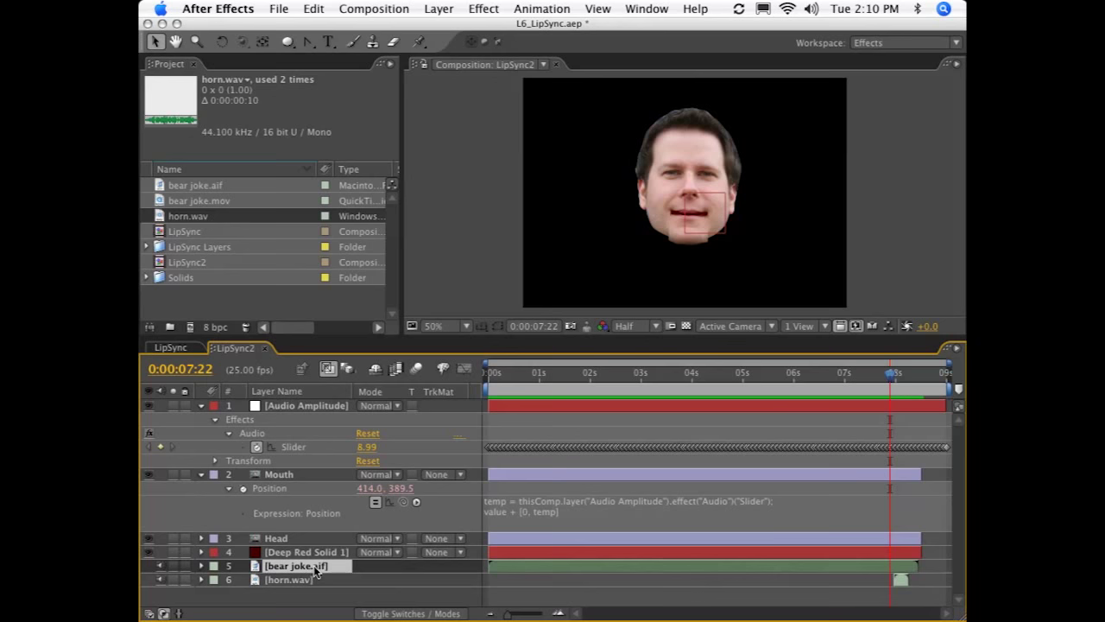
{"action": "right_click", "coordinate": [316, 570]}
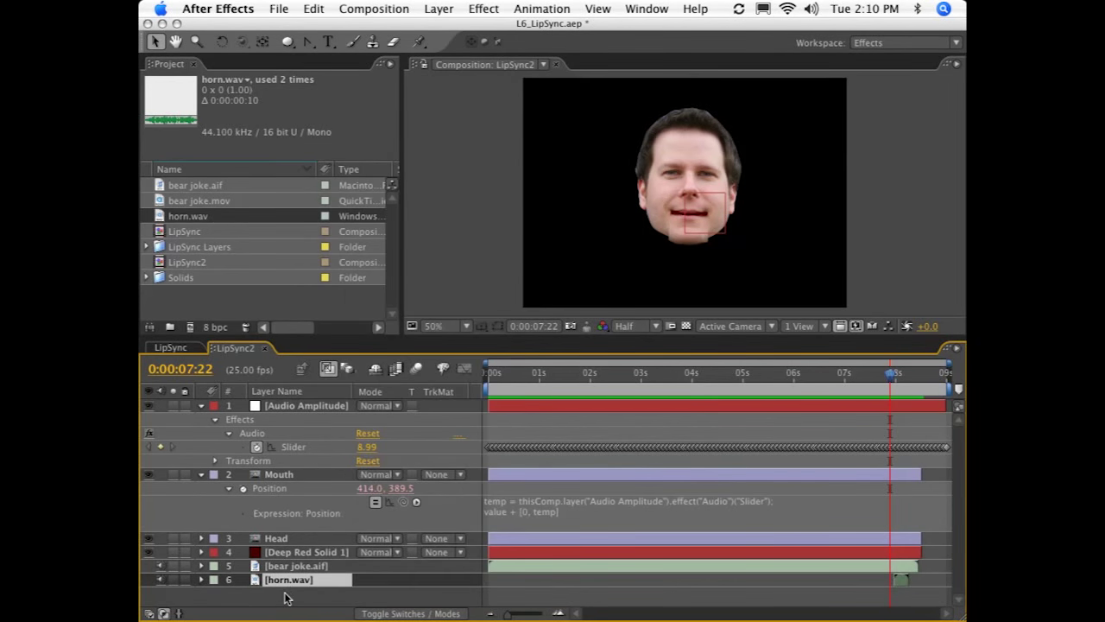
{"action": "mouse_move", "coordinate": [304, 609]}
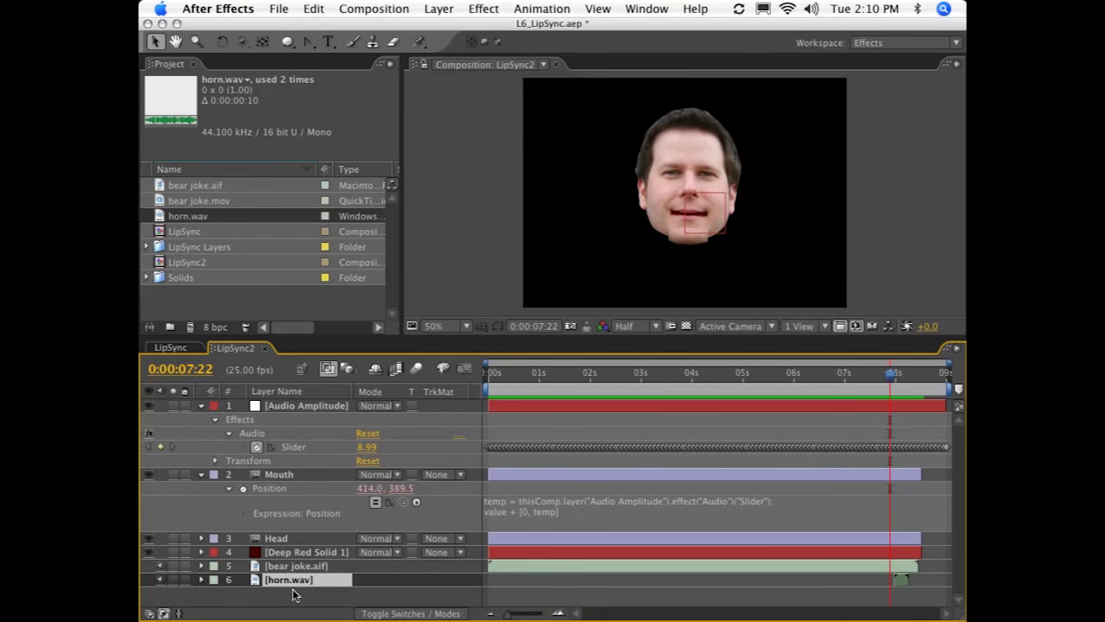
{"action": "mouse_move", "coordinate": [362, 397]}
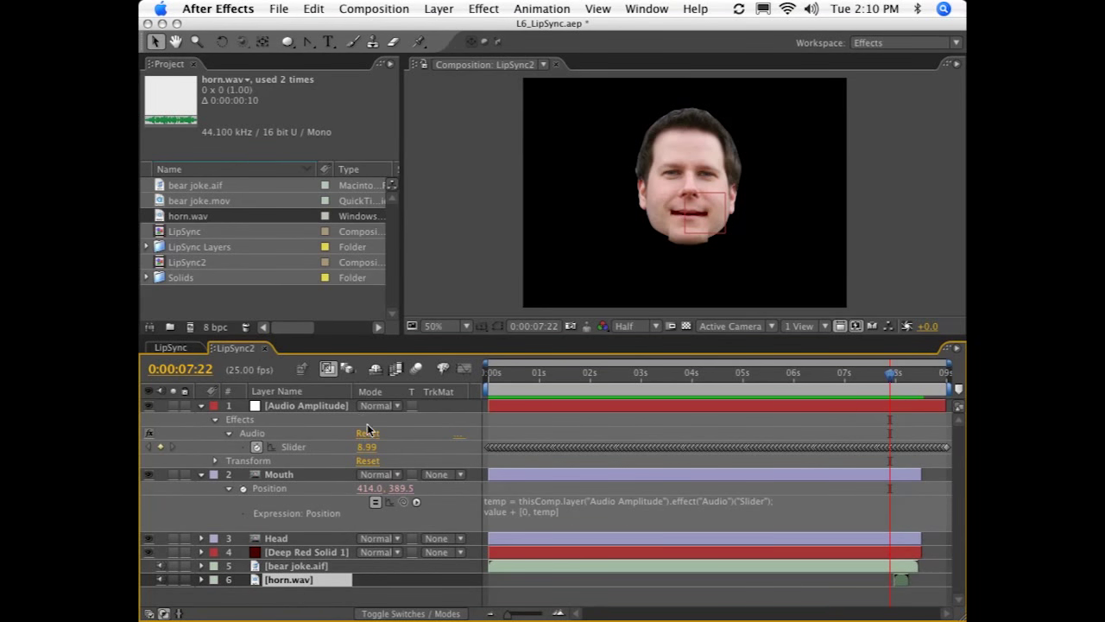
{"action": "mouse_move", "coordinate": [277, 591]}
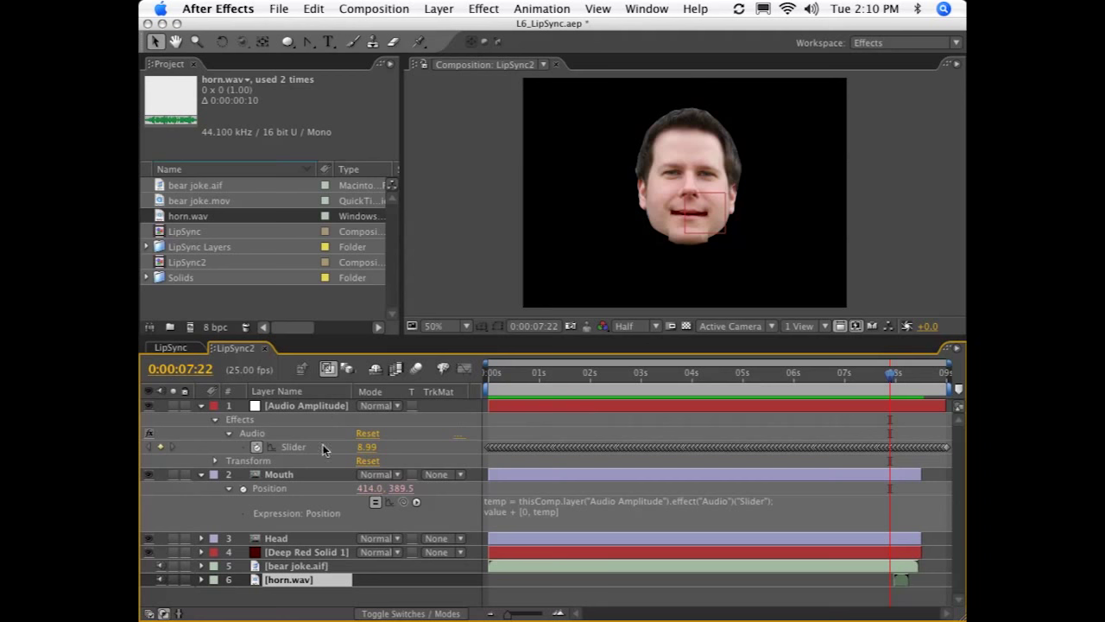
{"action": "mouse_move", "coordinate": [519, 420]}
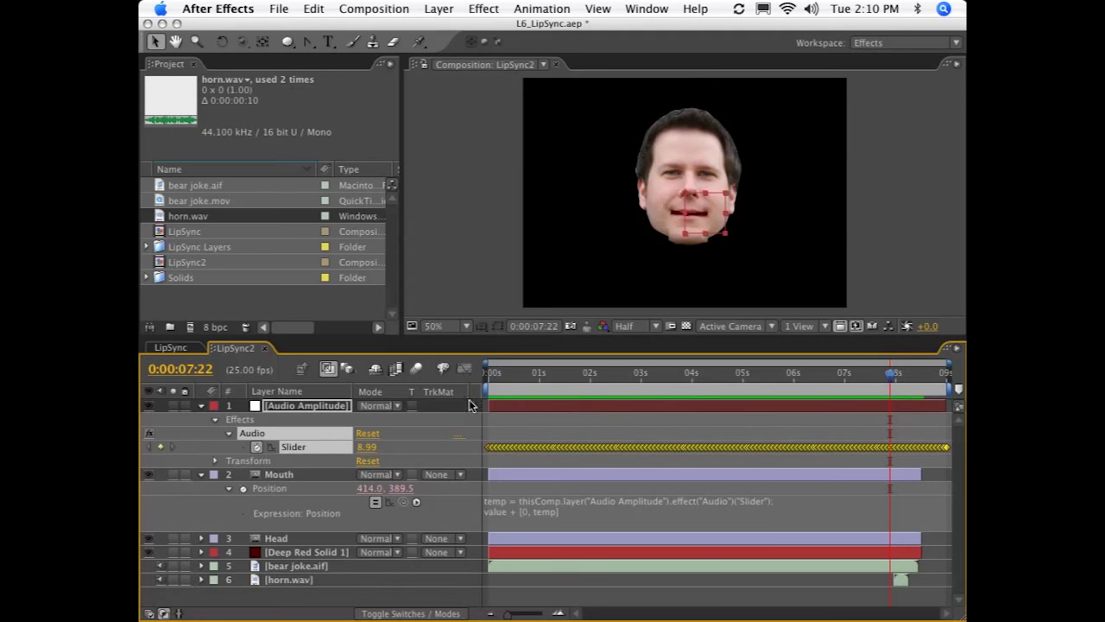
{"action": "mouse_move", "coordinate": [464, 376]}
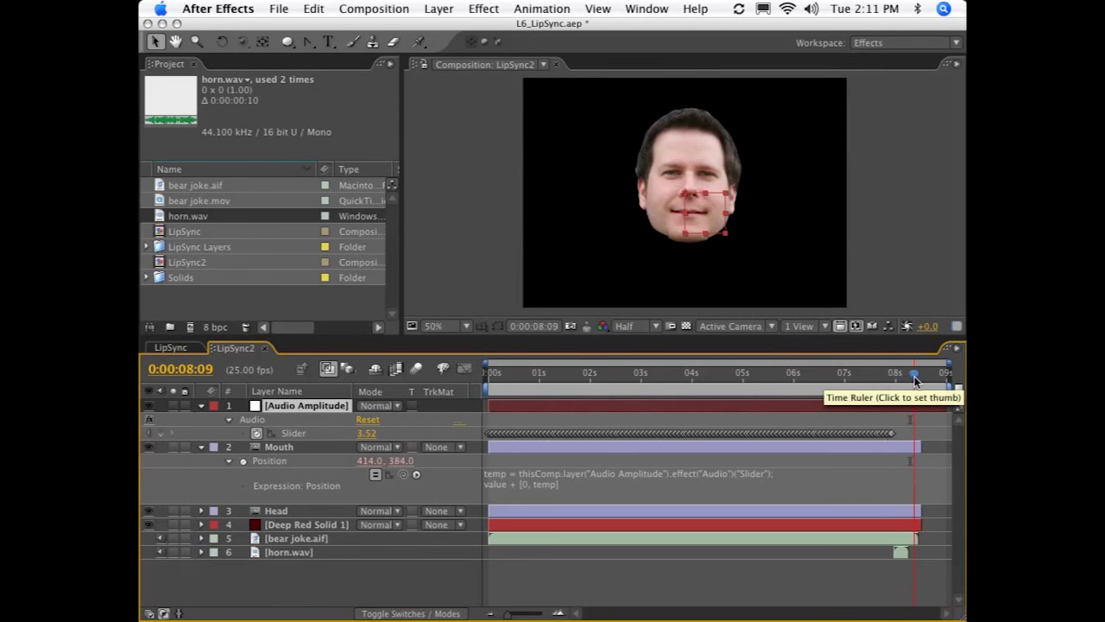
- Scrub near the end and a louder moment to compare mouth position with the Slider
{"action": "left_click", "coordinate": [894, 373]}
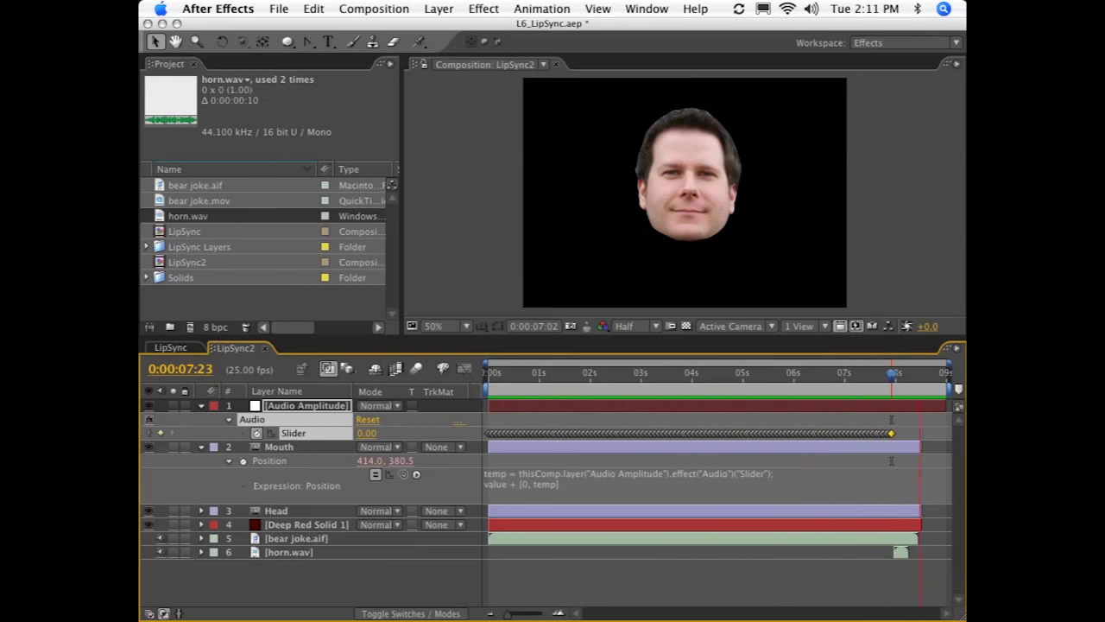
{"action": "left_click", "coordinate": [604, 373]}
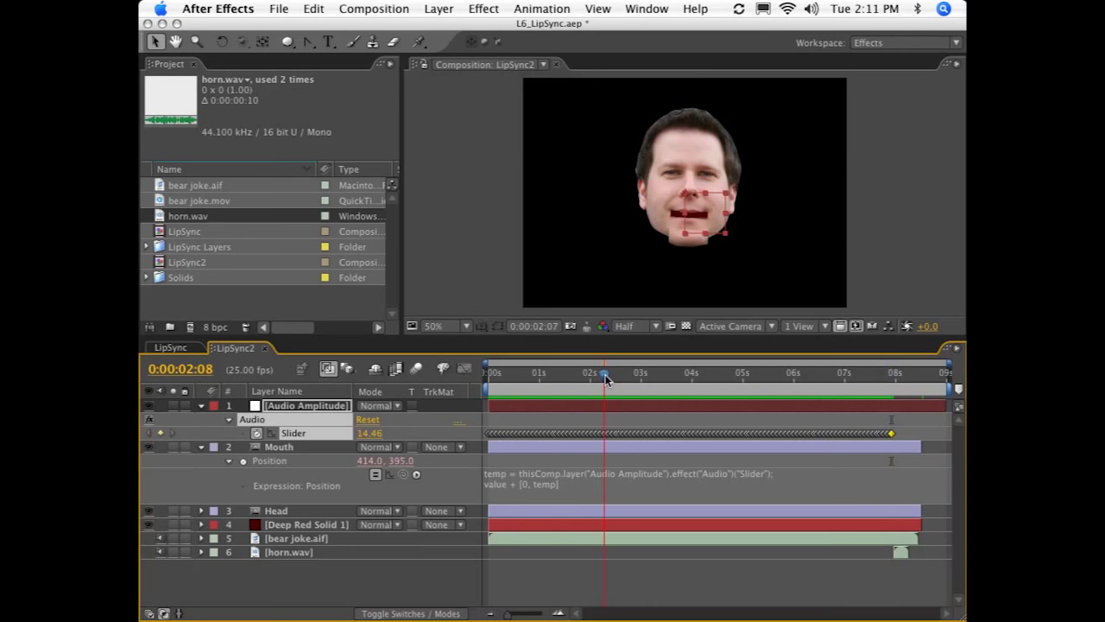
- Start a wiggle(1, …) expression on the Mouth layer's Rotation
{"action": "left_click", "coordinate": [607, 372]}
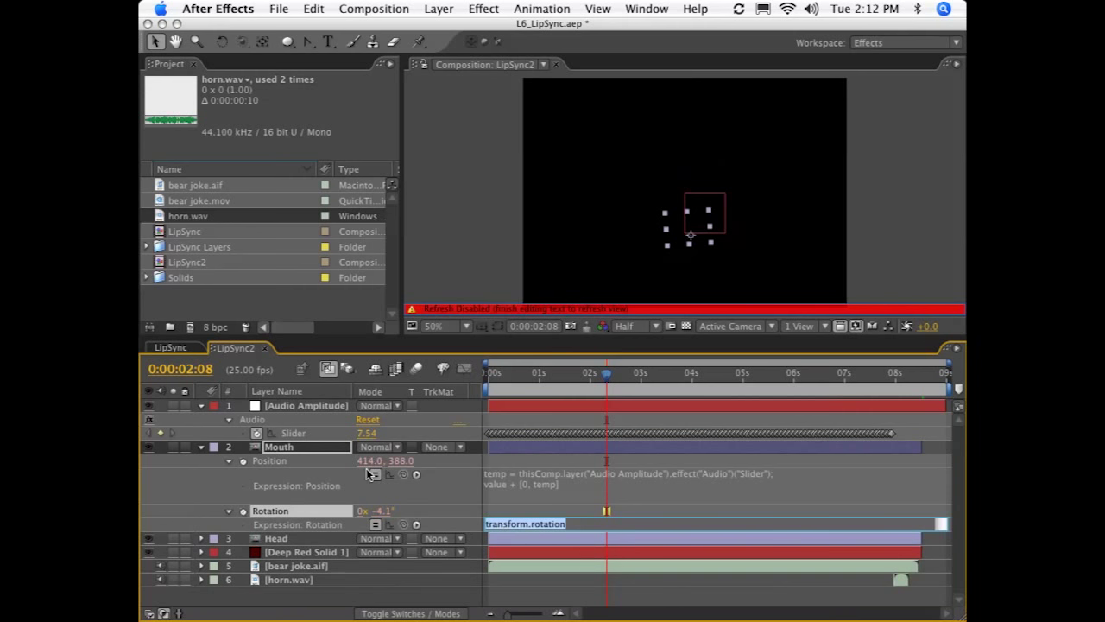
{"action": "type", "text": "wiggle("}
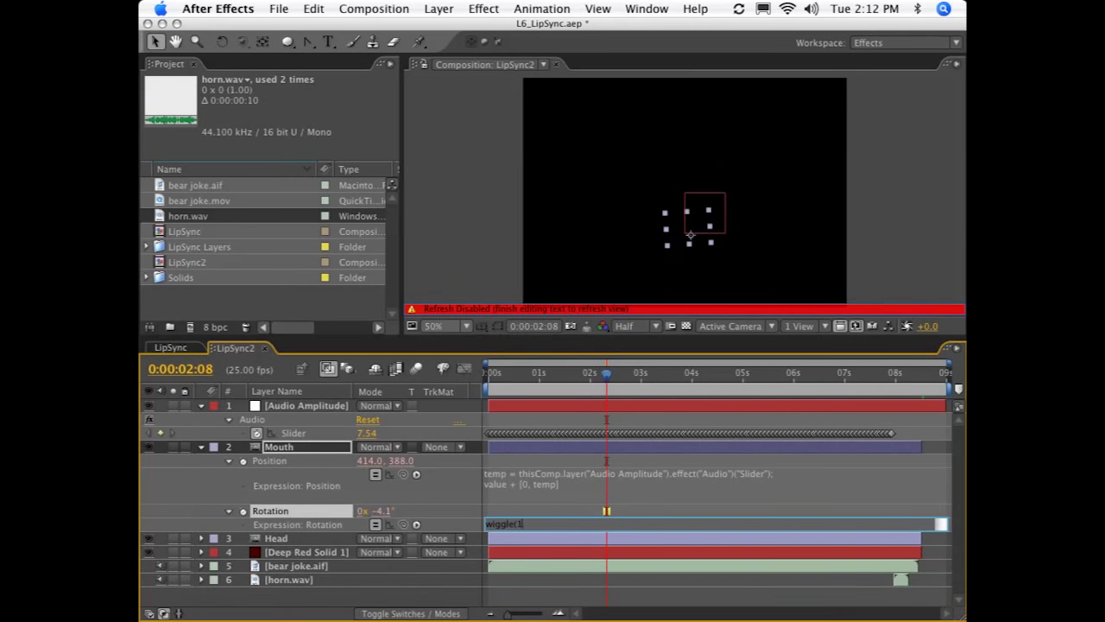
{"action": "type", "text": "1,"}
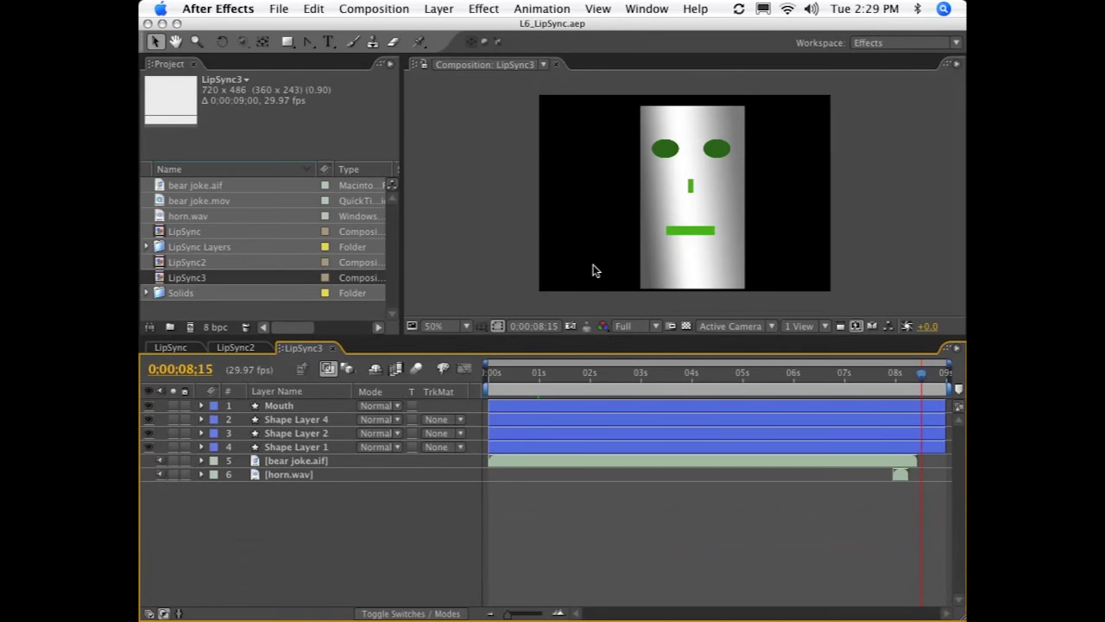
{"action": "mouse_move", "coordinate": [389, 361]}
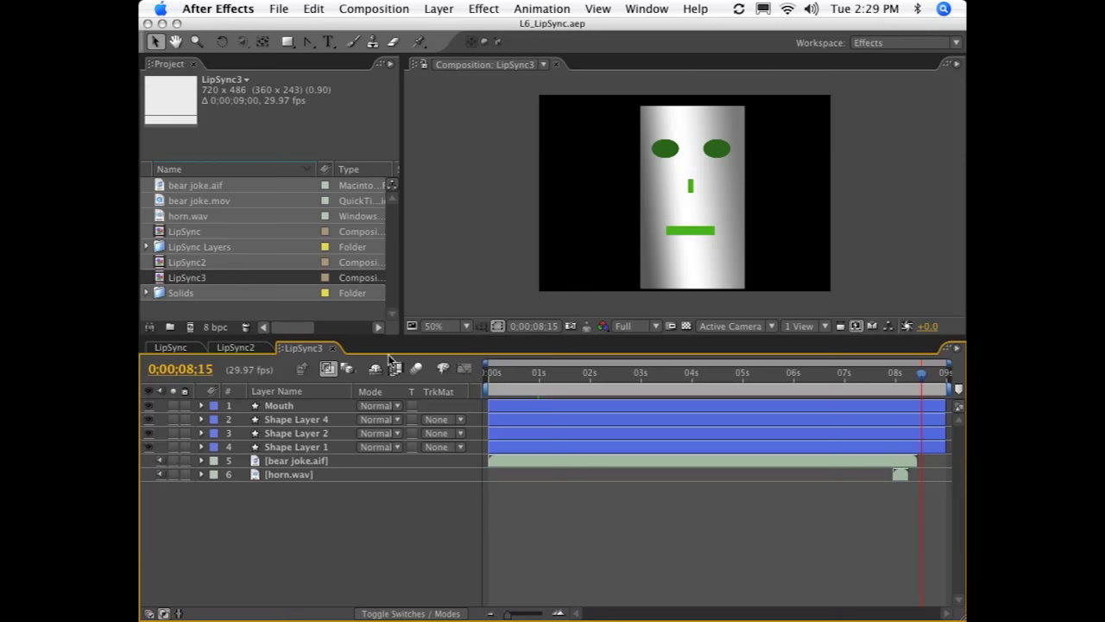
{"action": "mouse_move", "coordinate": [328, 477]}
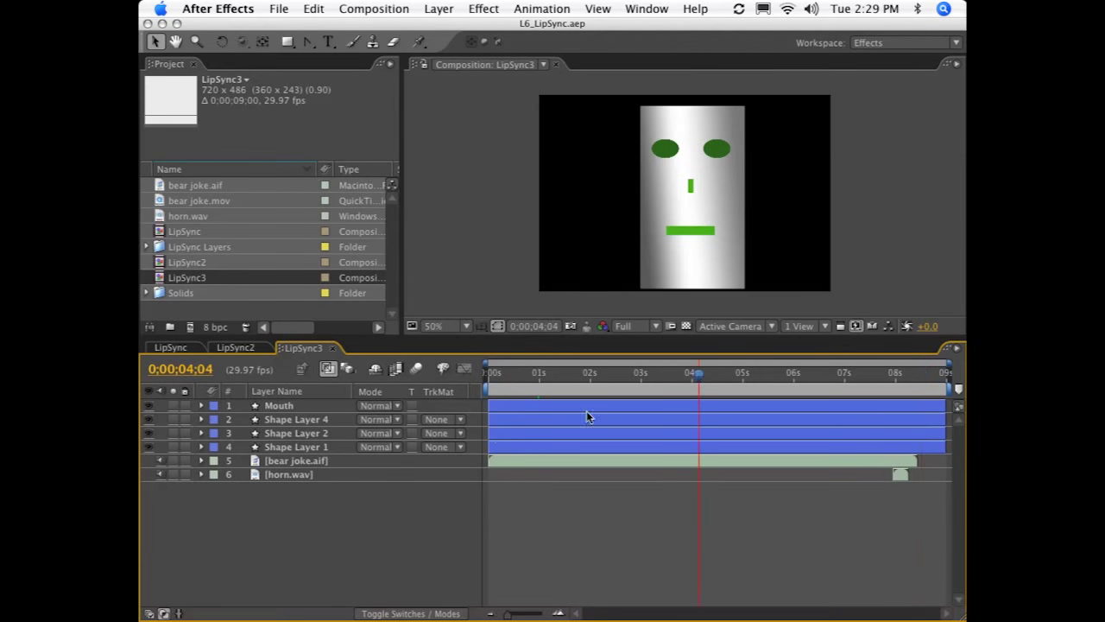
- Remove an unneeded audio channel effect and select the robot Mouth layer
{"action": "left_click", "coordinate": [861, 373]}
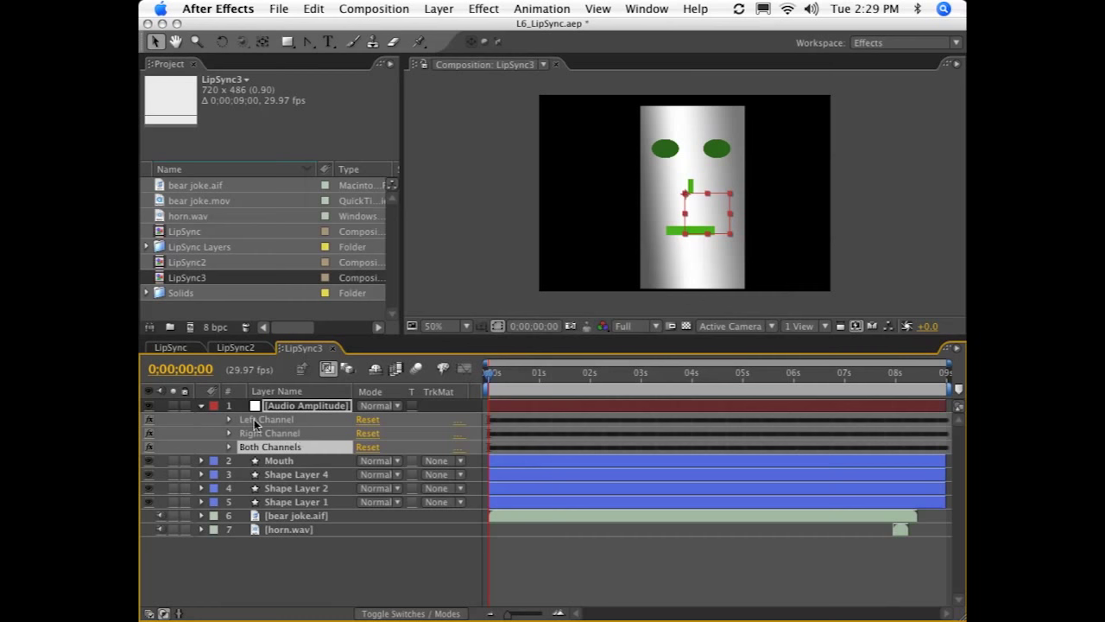
{"action": "left_click", "coordinate": [229, 419]}
{"action": "type", "text": "Audio"}
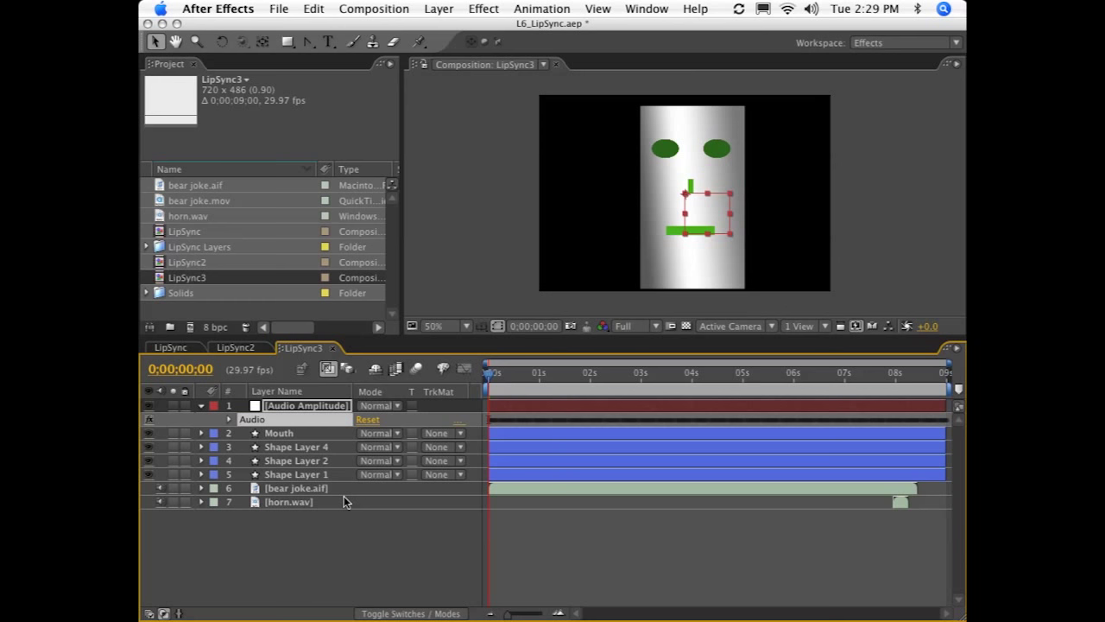
{"action": "left_click", "coordinate": [278, 433]}
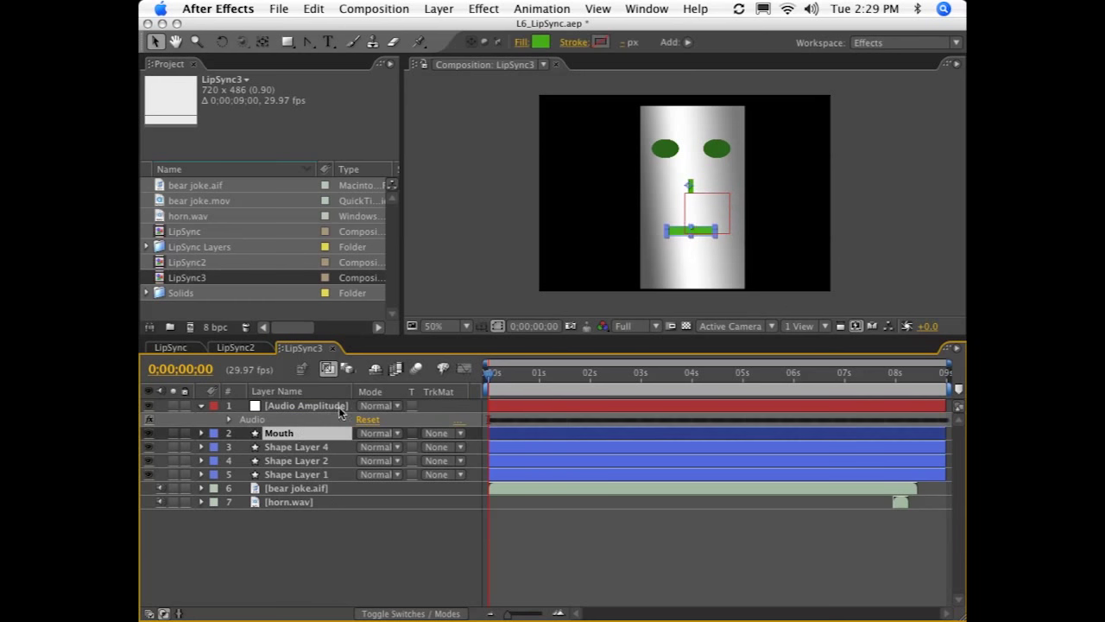
{"action": "mouse_move", "coordinate": [319, 449]}
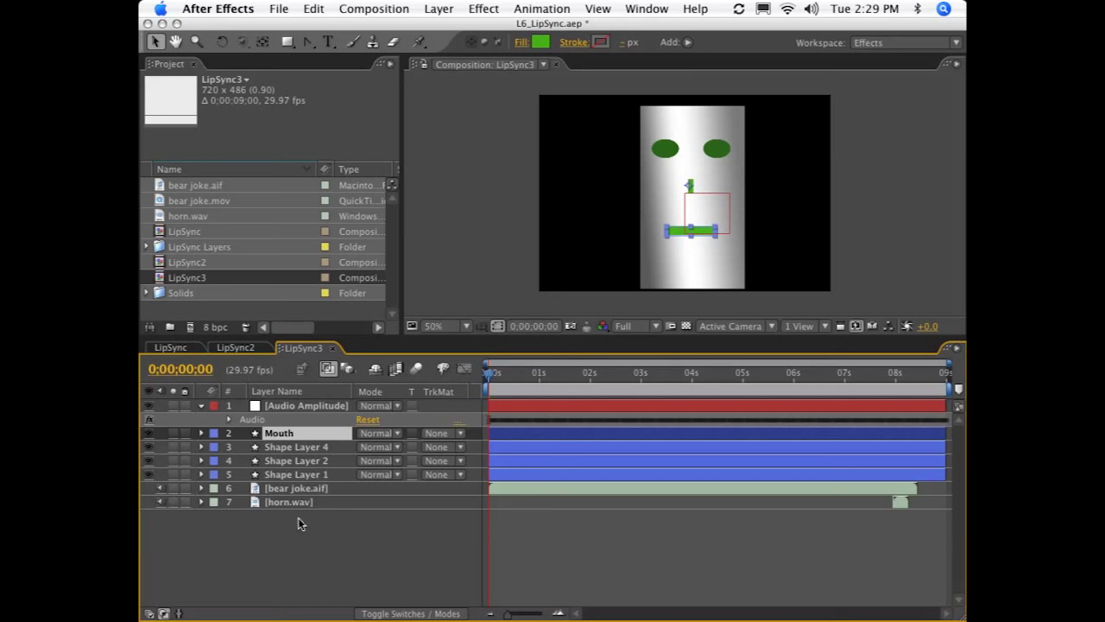
{"action": "left_click", "coordinate": [200, 433]}
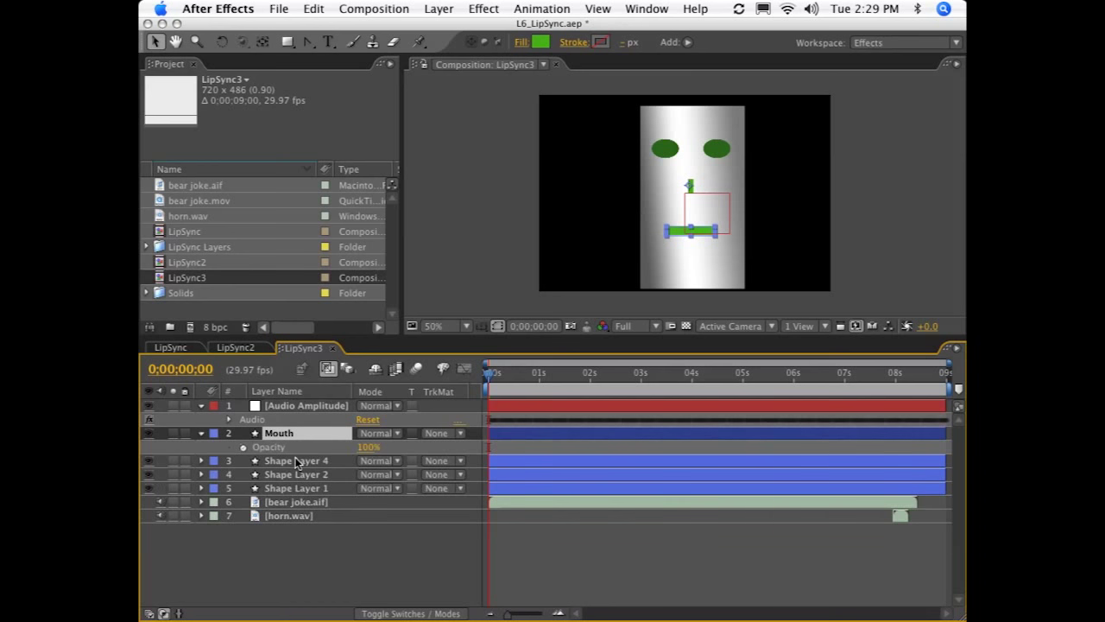
{"action": "left_click", "coordinate": [306, 405]}
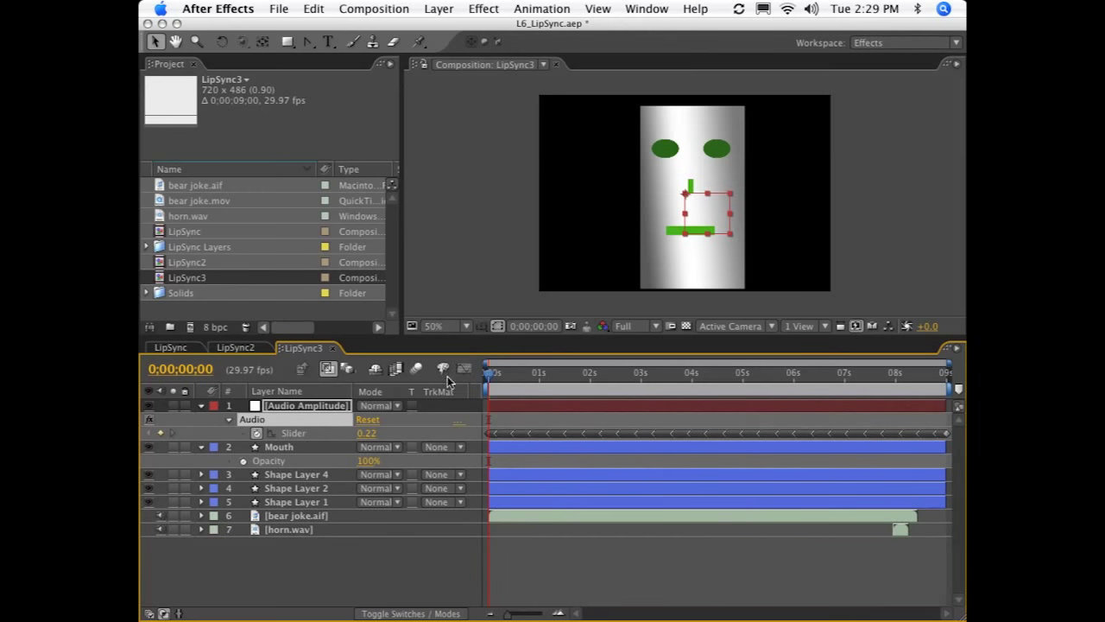
- Read the Audio slider's tallest peak (about 48 near 7.6 s), then begin a Mouth Opacity expression
{"action": "left_click", "coordinate": [464, 369]}
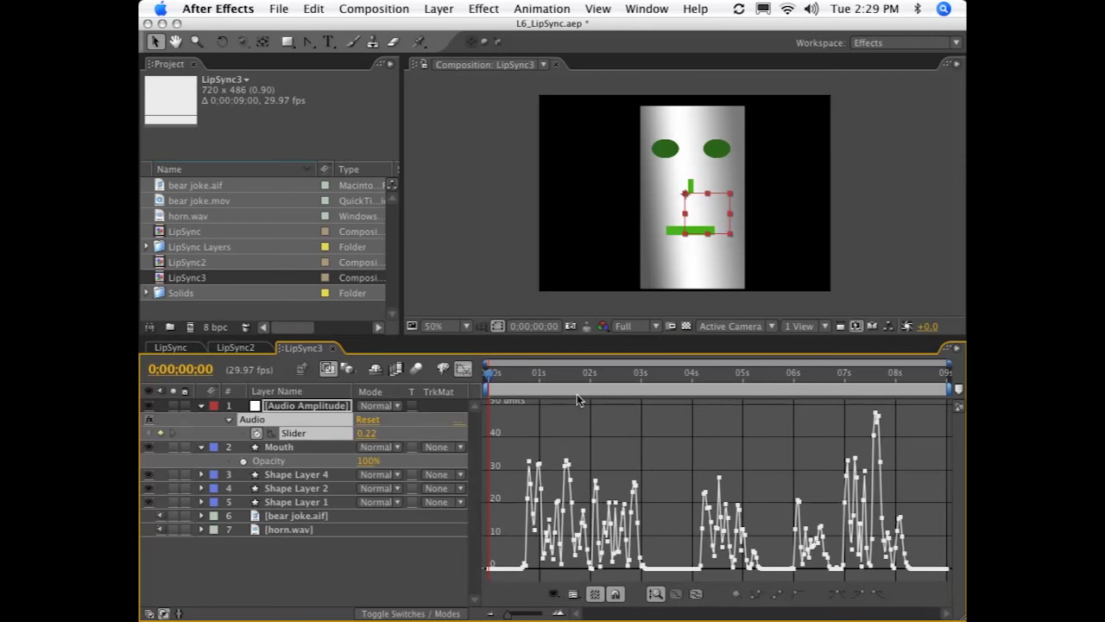
{"action": "left_click", "coordinate": [866, 372]}
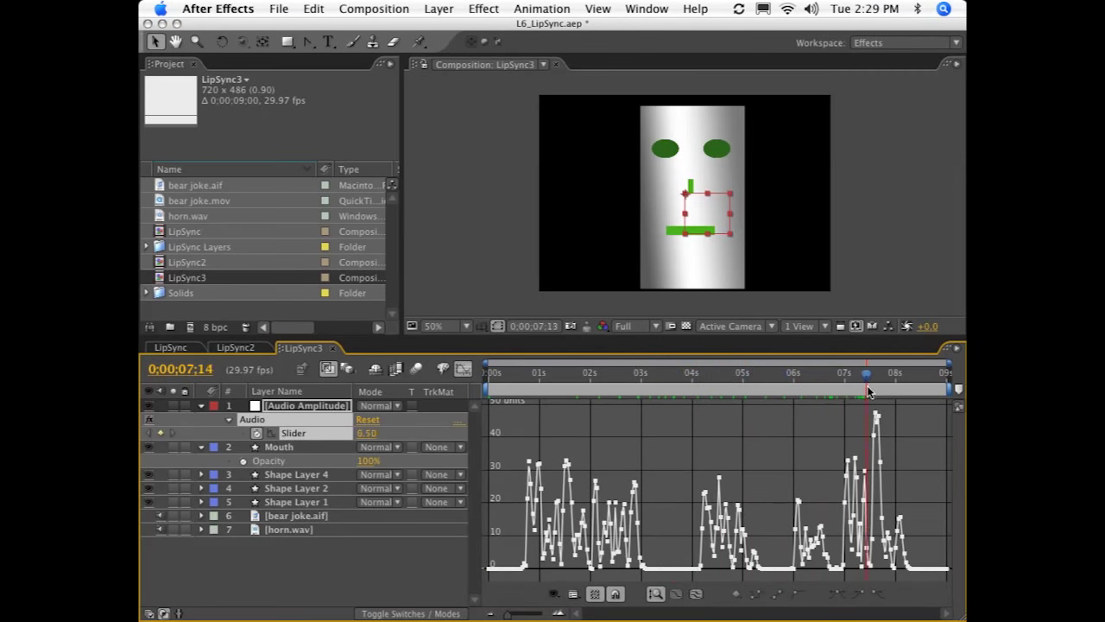
{"action": "left_click", "coordinate": [875, 386]}
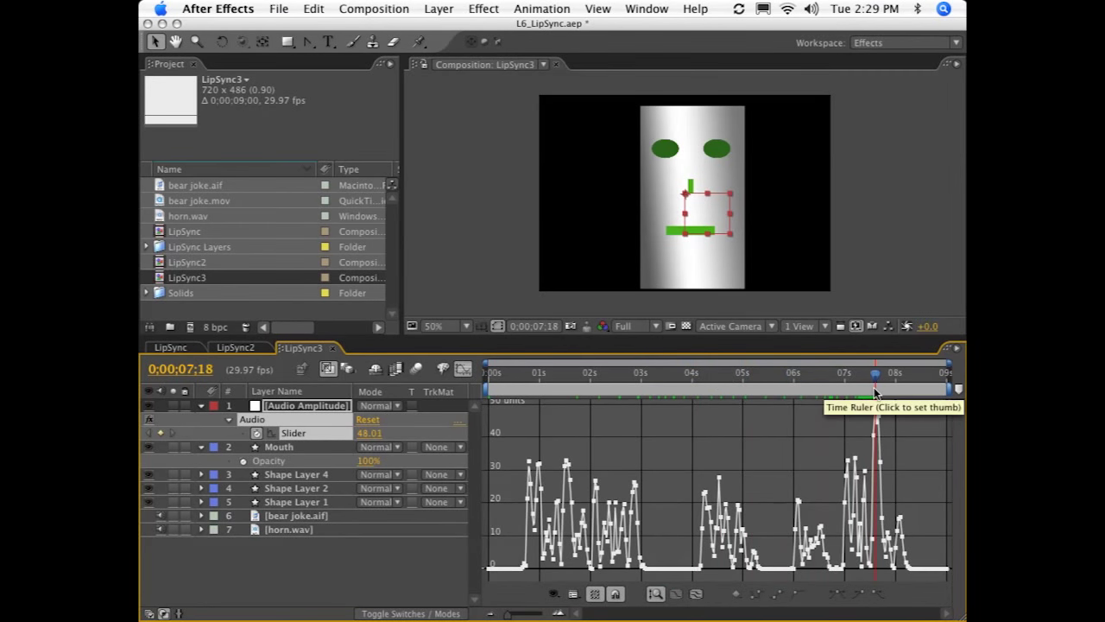
{"action": "mouse_move", "coordinate": [380, 432]}
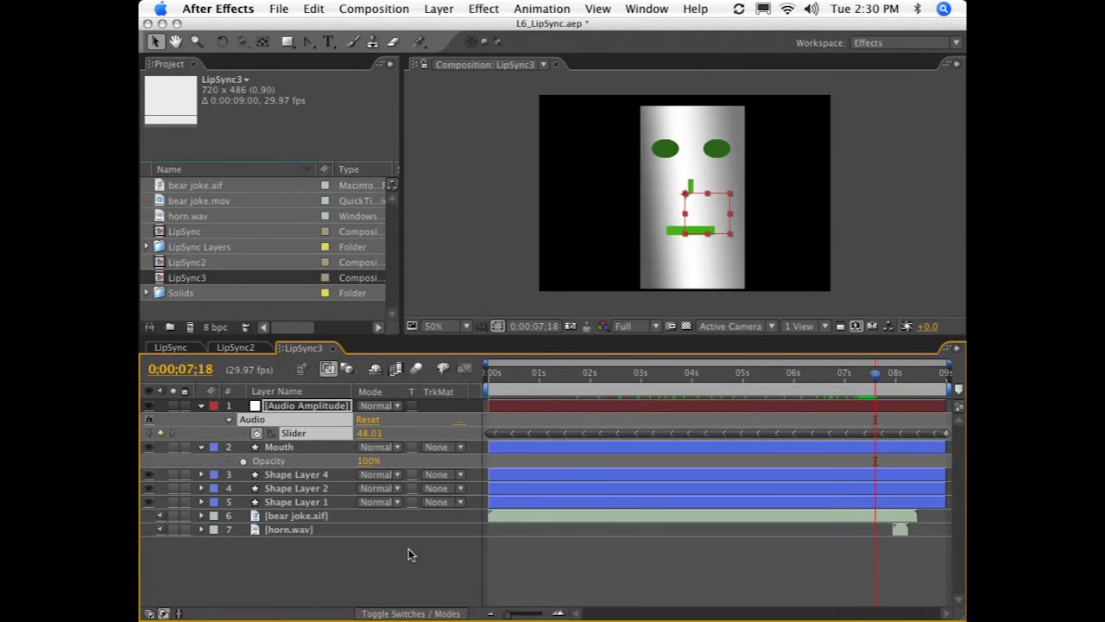
{"action": "mouse_move", "coordinate": [313, 488]}
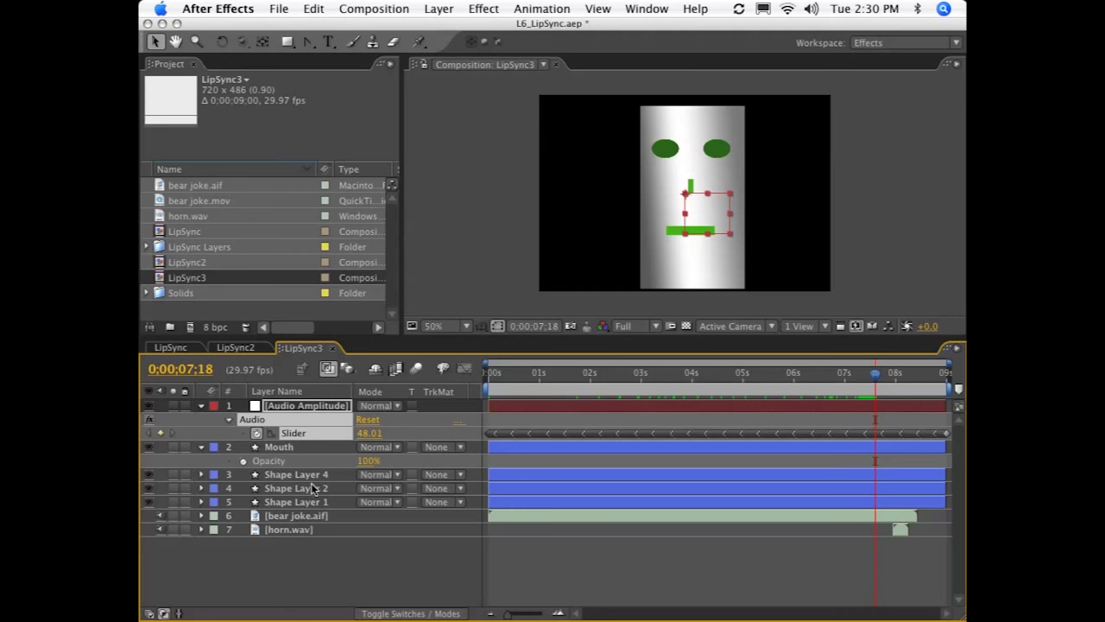
{"action": "left_click", "coordinate": [243, 460]}
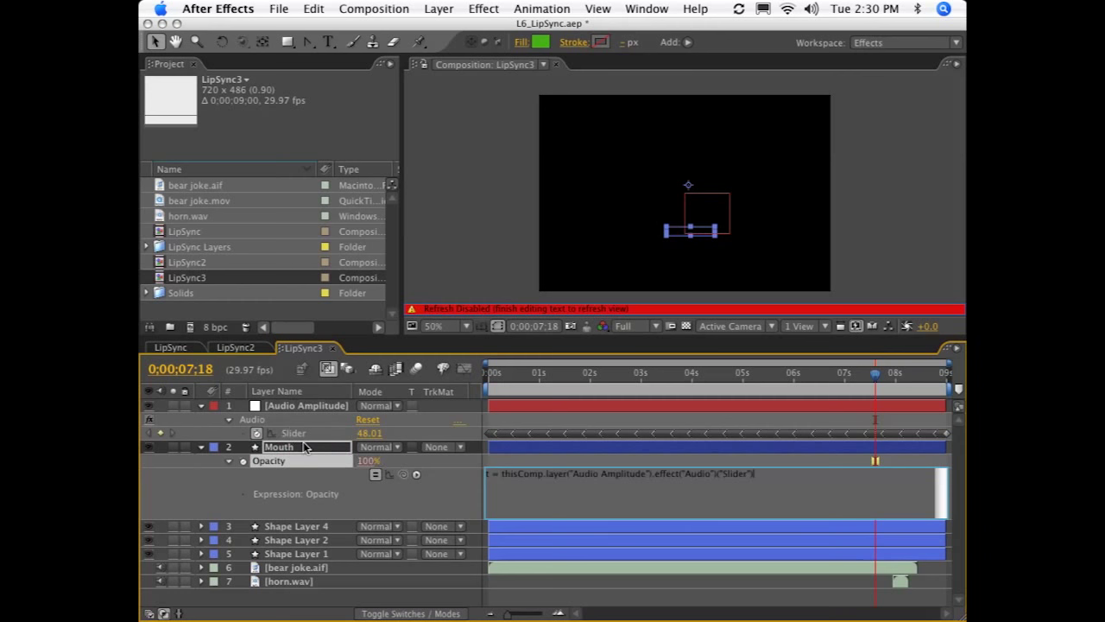
- Enter the Mouth Opacity expression linear(t, 0, 48, 0, 100) using the Audio Amplitude slider
{"action": "type", "text": ";"}
{"action": "type", "text": "linear(t, 0, 48, 0,"}
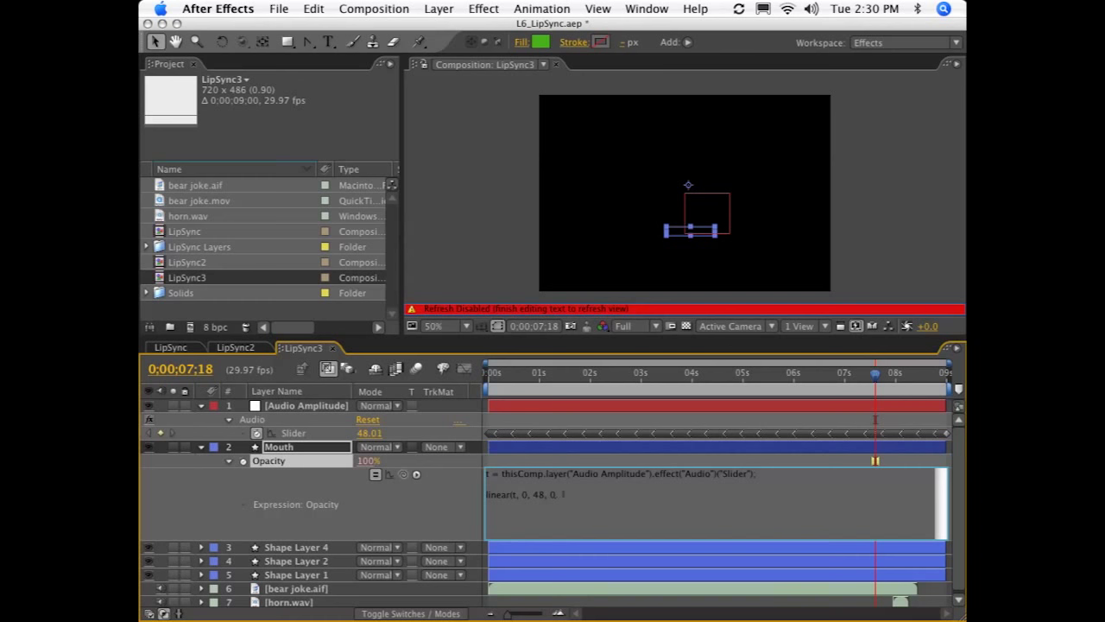
{"action": "type", "text": "100)"}
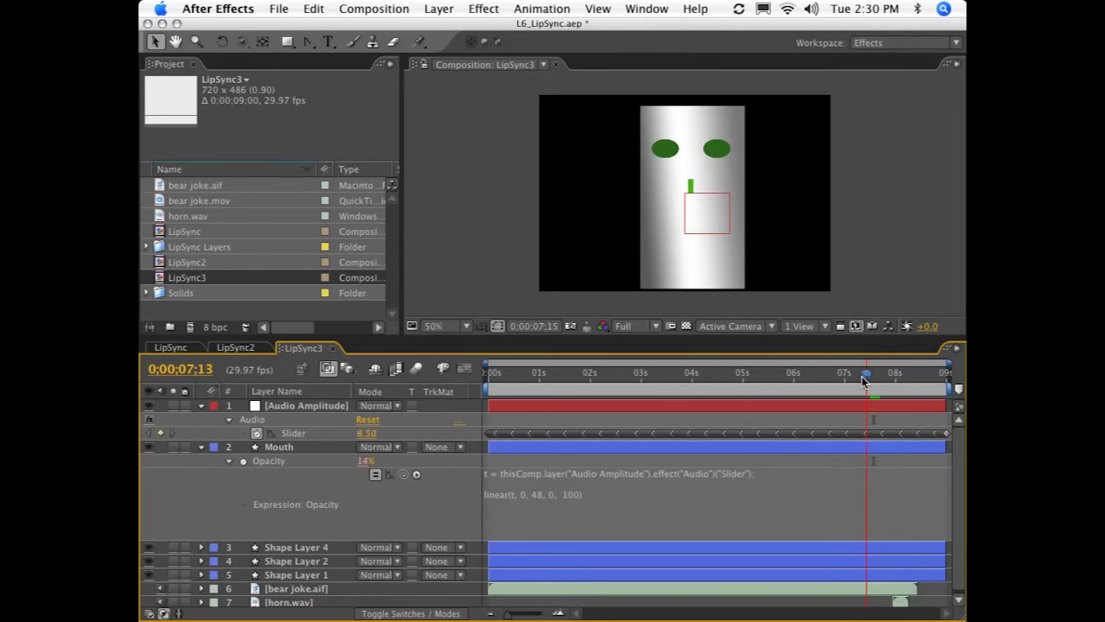
- Scrub to test mouth opacity, and change the linear() input maximum from 48 to 20
{"action": "left_click", "coordinate": [489, 373]}
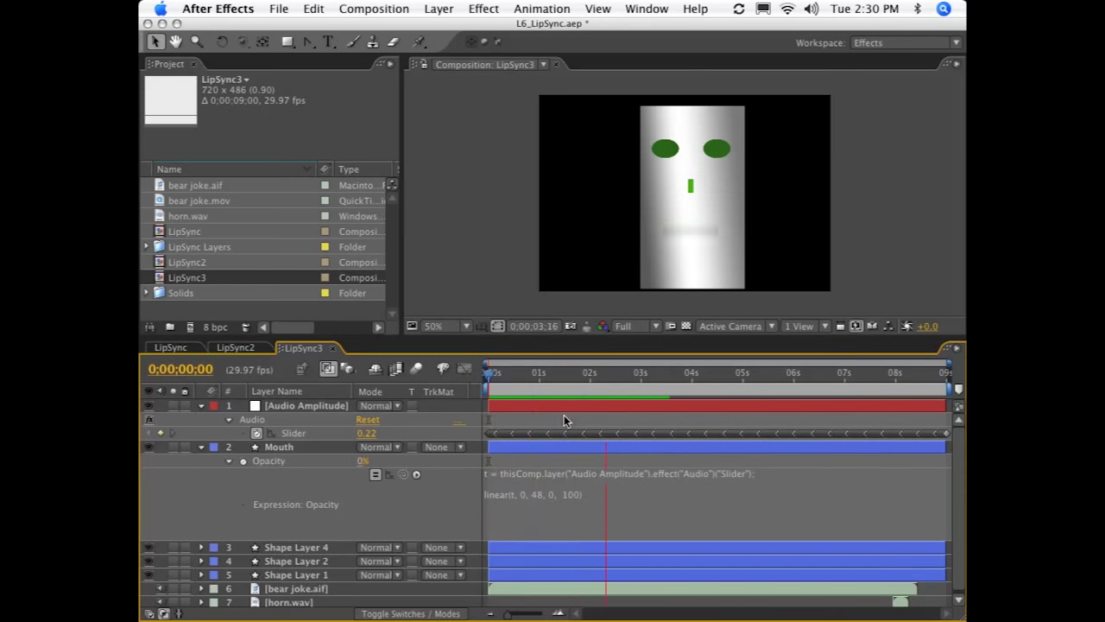
{"action": "left_click", "coordinate": [620, 373]}
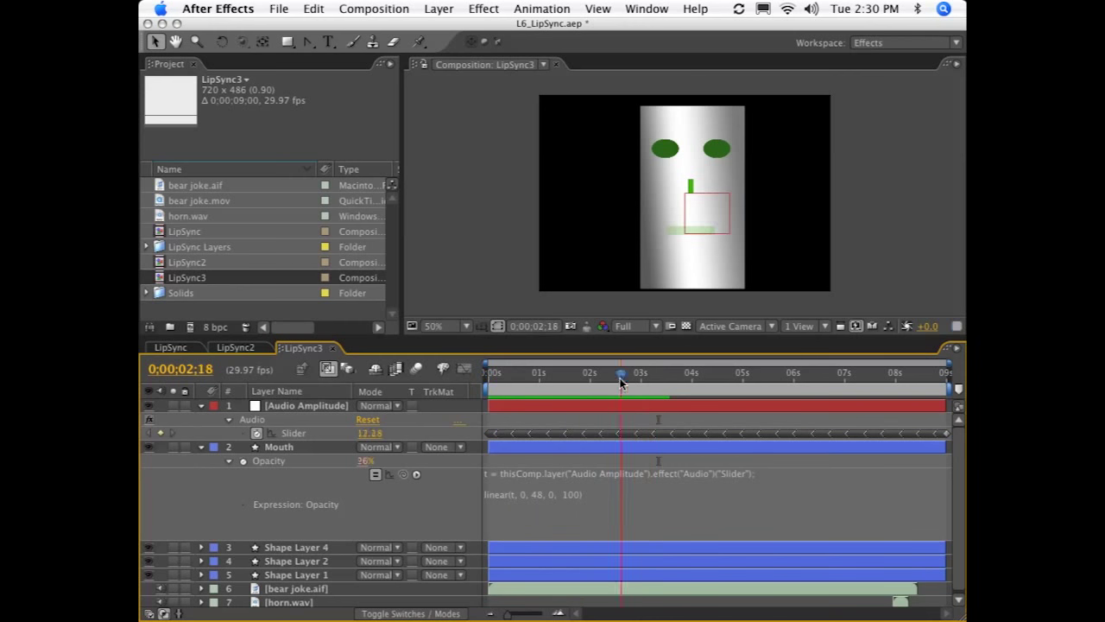
{"action": "left_click", "coordinate": [639, 373]}
{"action": "type", "text": "20"}
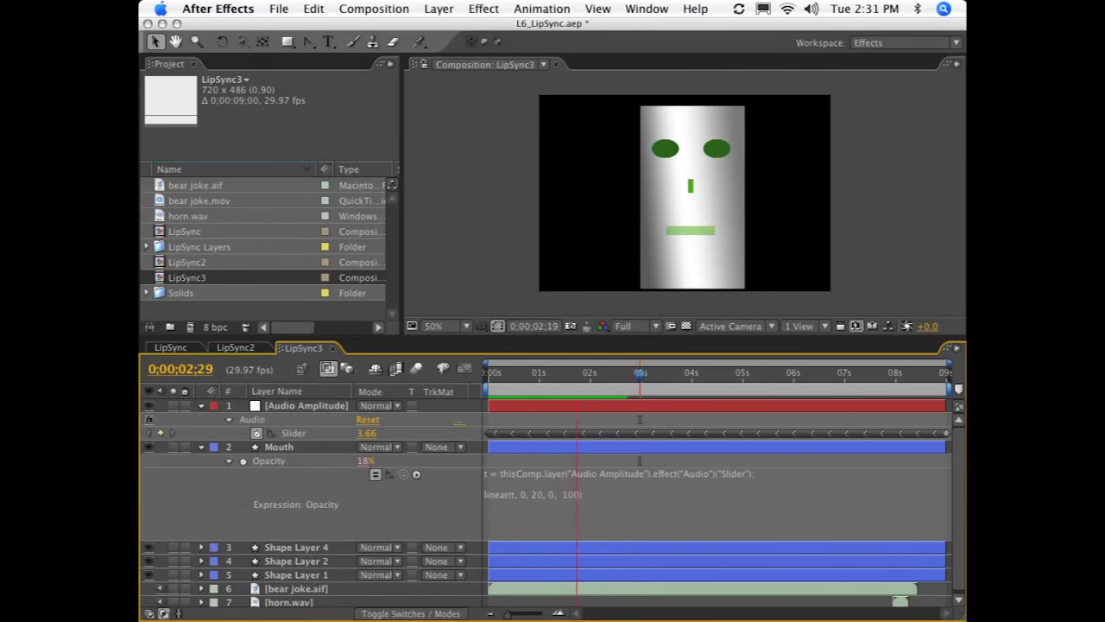
{"action": "left_click", "coordinate": [744, 373]}
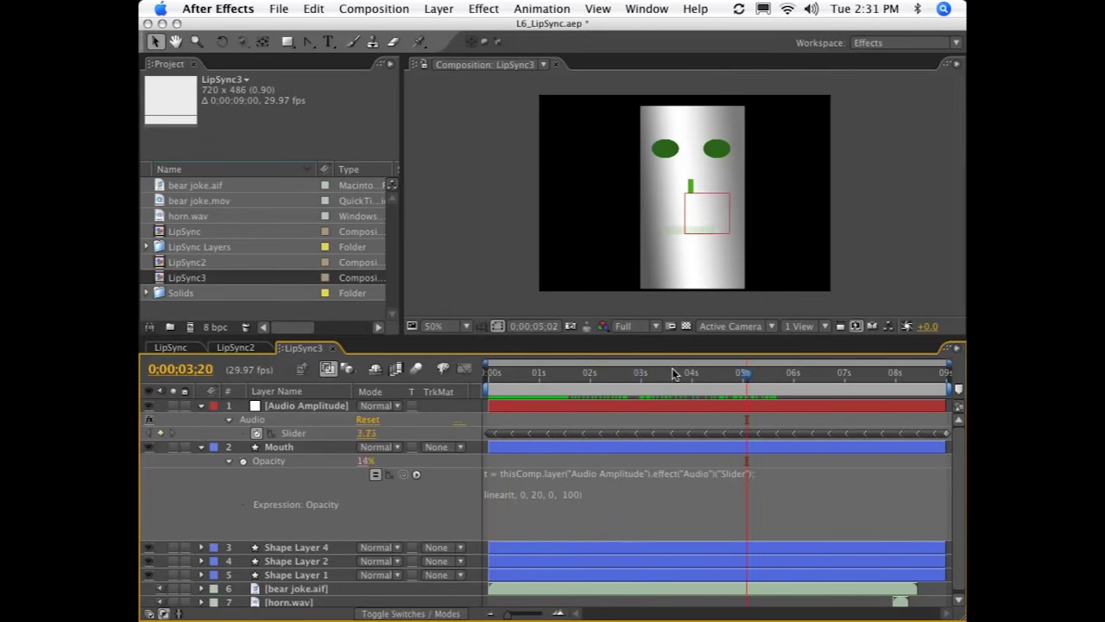